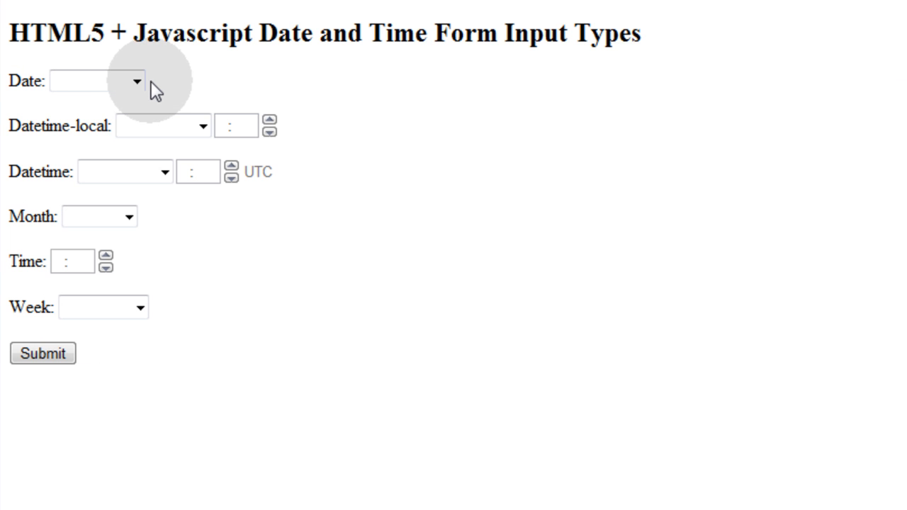
- Set the Date field to 2012-01-12 using its calendar picker
{"action": "left_click", "coordinate": [136, 81]}
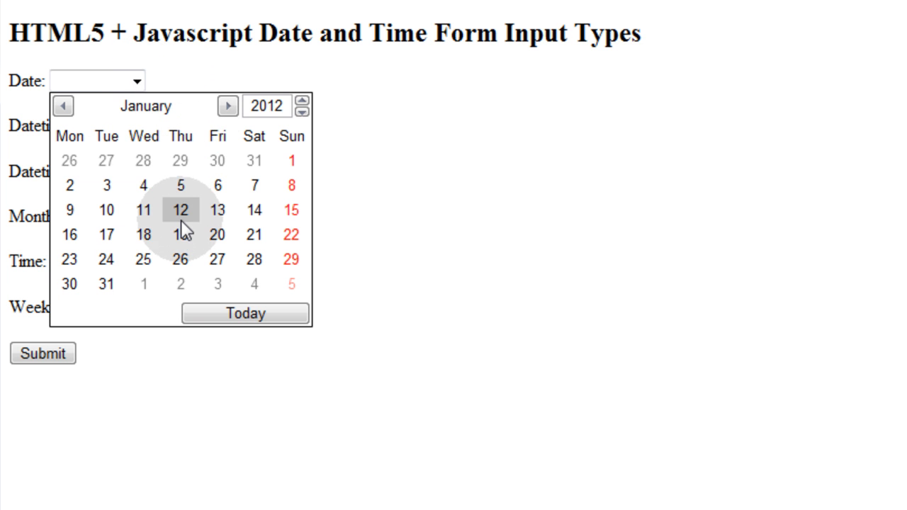
{"action": "left_click", "coordinate": [180, 210]}
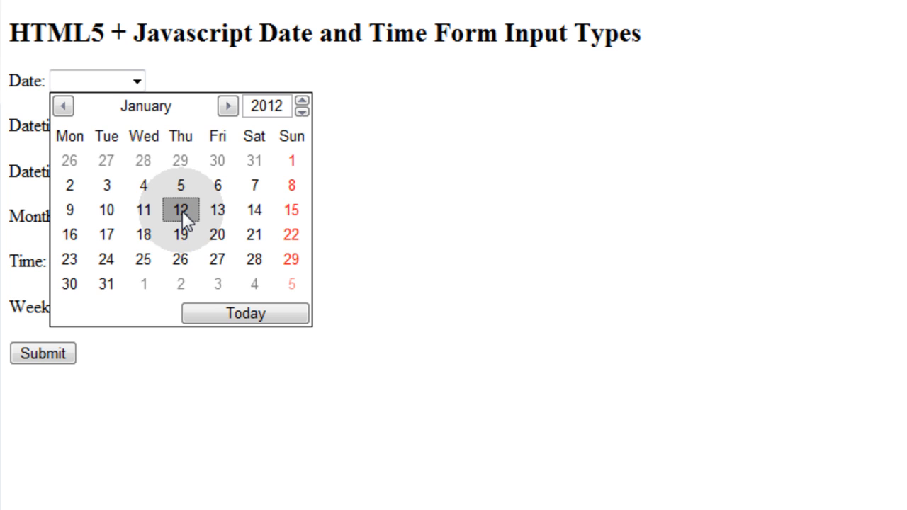
{"action": "left_click", "coordinate": [182, 209]}
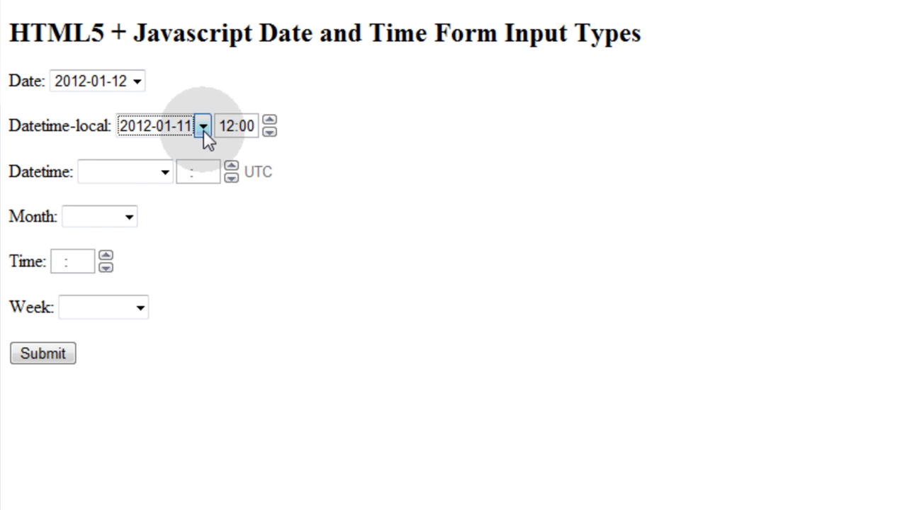
{"action": "mouse_move", "coordinate": [250, 149]}
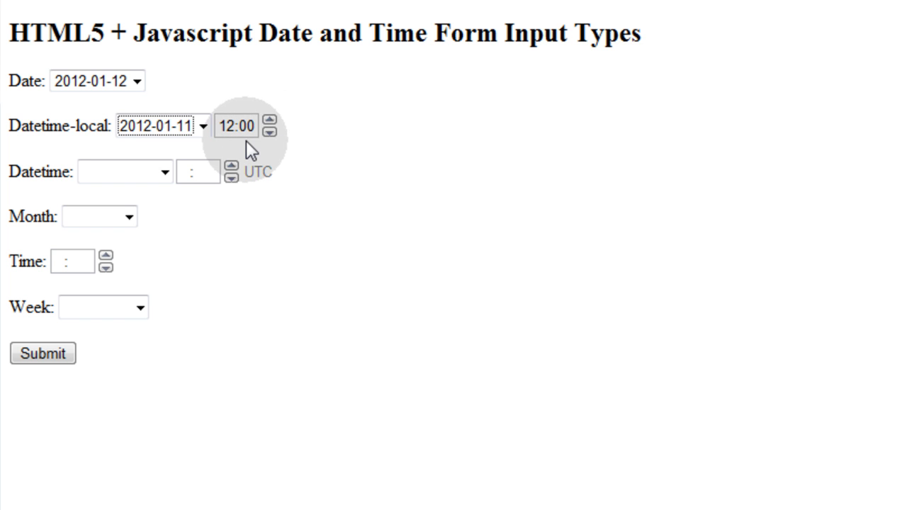
{"action": "mouse_move", "coordinate": [326, 147]}
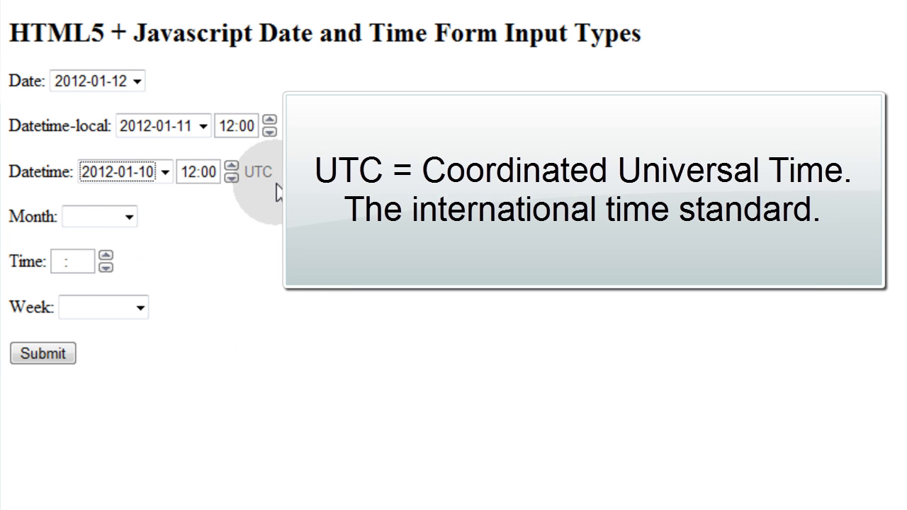
- Set the Month field to 2012-05 by paging through its calendar
{"action": "left_click", "coordinate": [139, 216]}
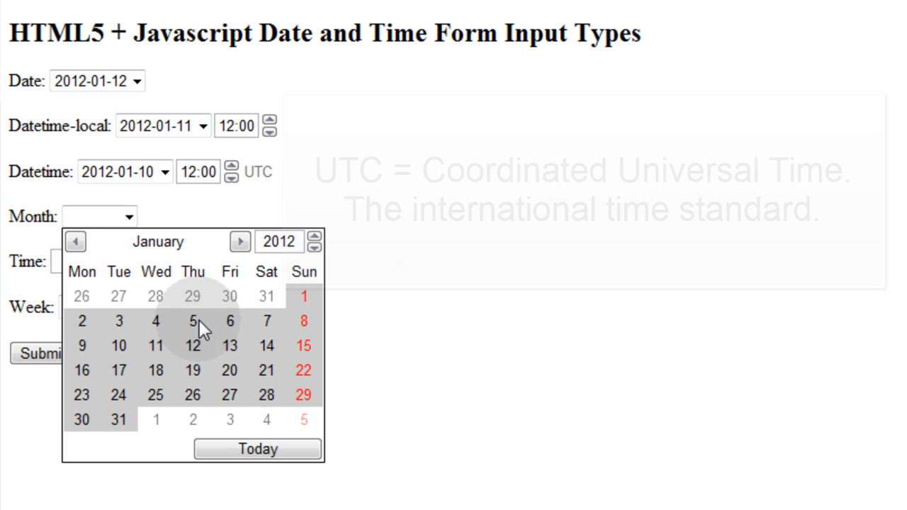
{"action": "left_click", "coordinate": [239, 241]}
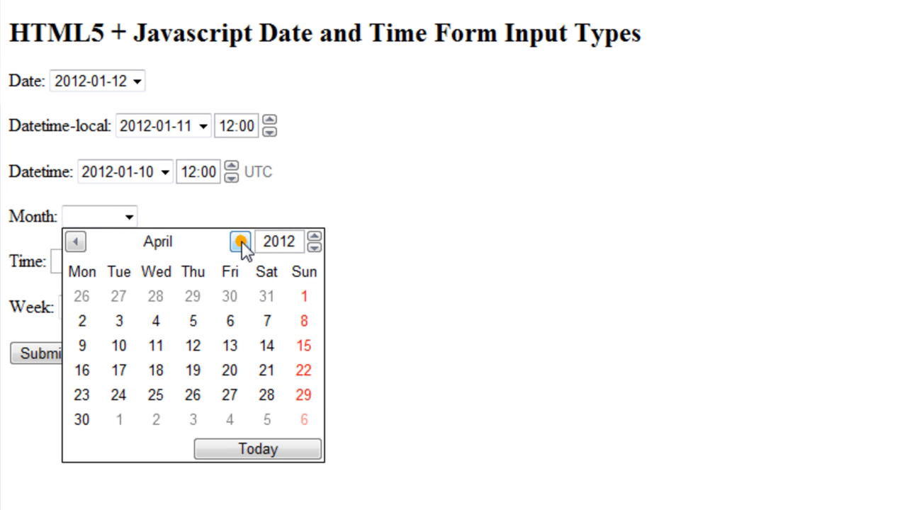
{"action": "left_click", "coordinate": [240, 241]}
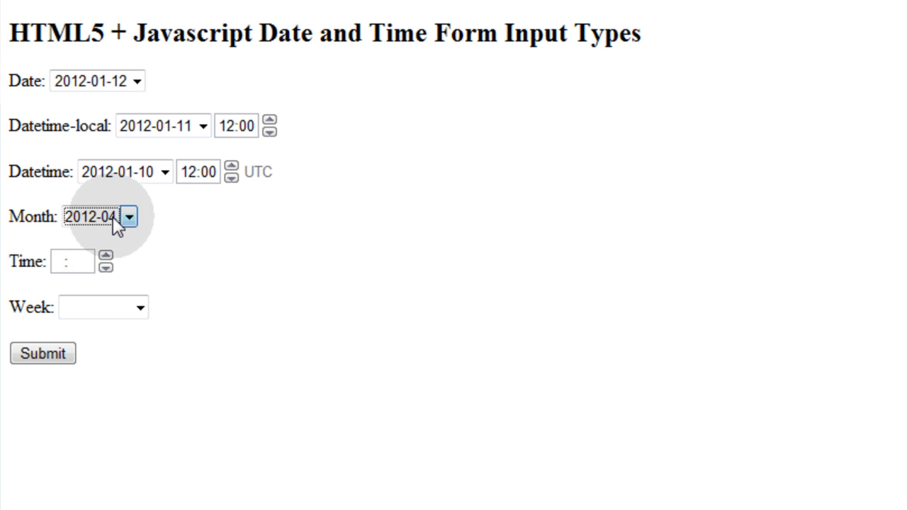
{"action": "left_click", "coordinate": [127, 216]}
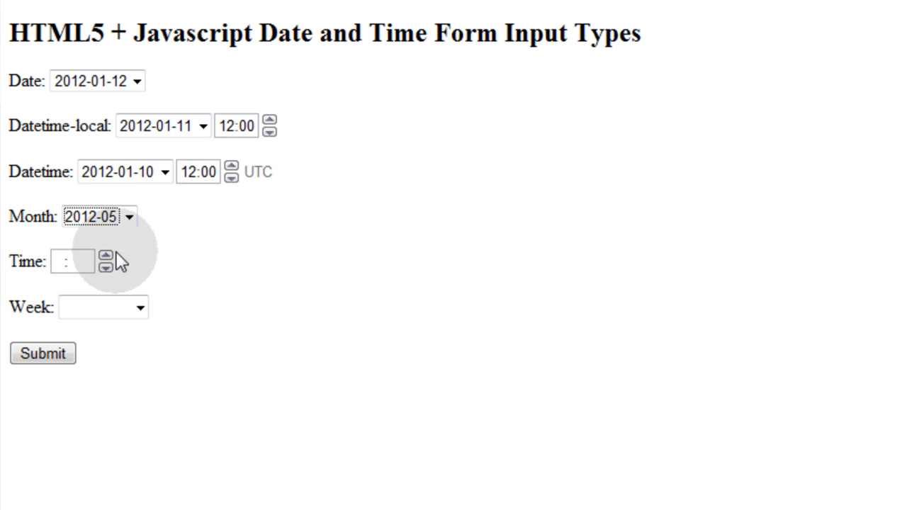
- Raise the Time to 00:05 and pick week 2012-W15 in the Week field
{"action": "left_click", "coordinate": [105, 255]}
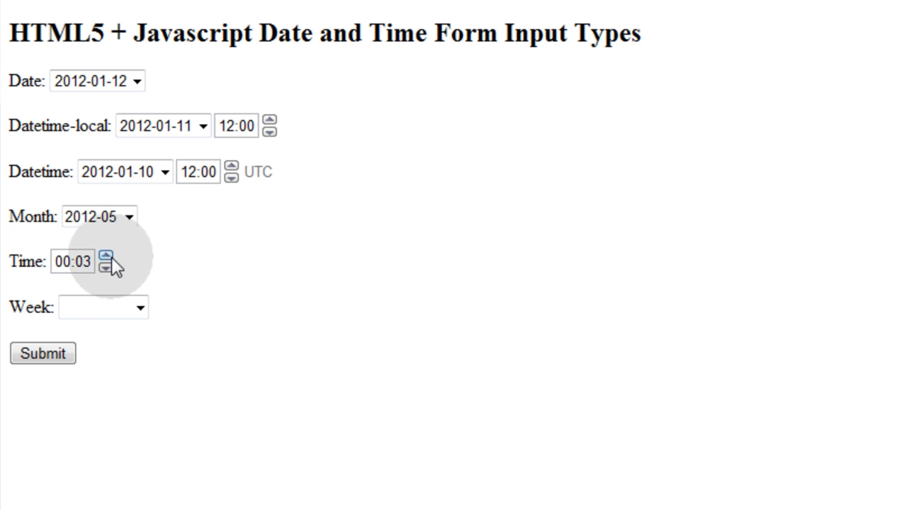
{"action": "left_click", "coordinate": [105, 255]}
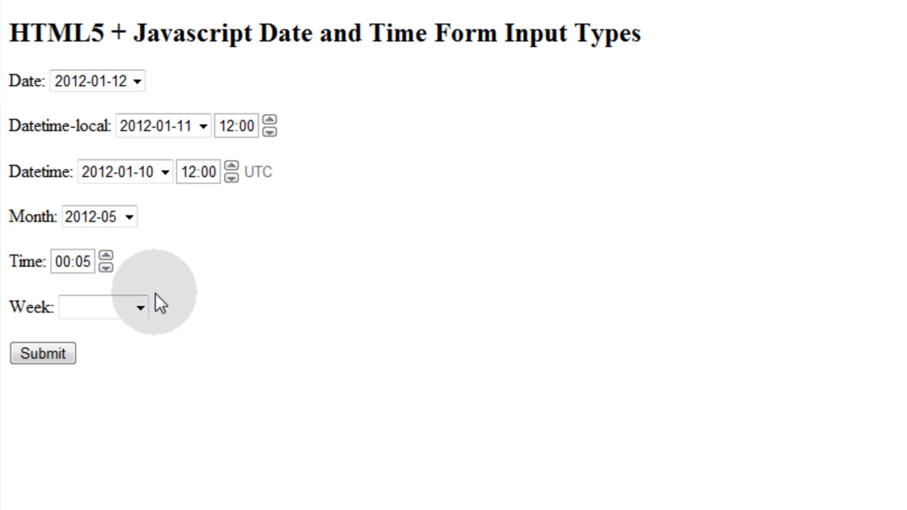
{"action": "left_click", "coordinate": [139, 306]}
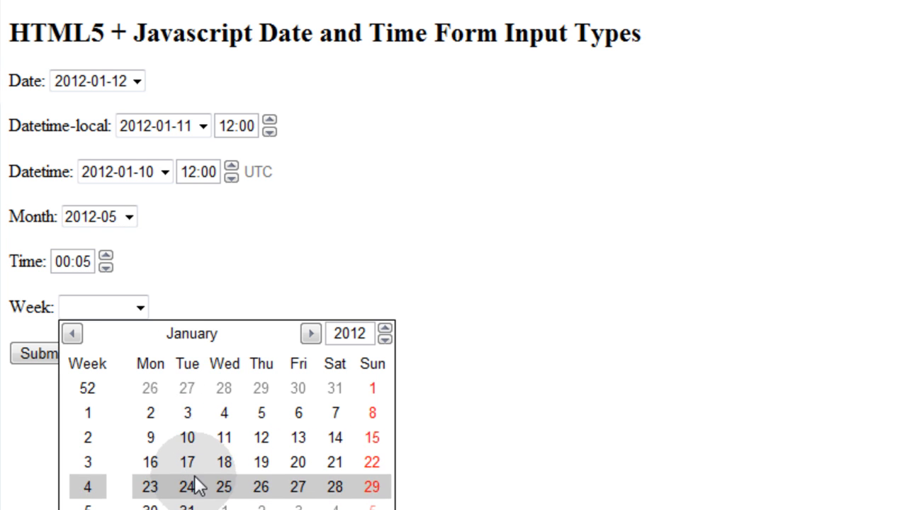
{"action": "left_click", "coordinate": [310, 335]}
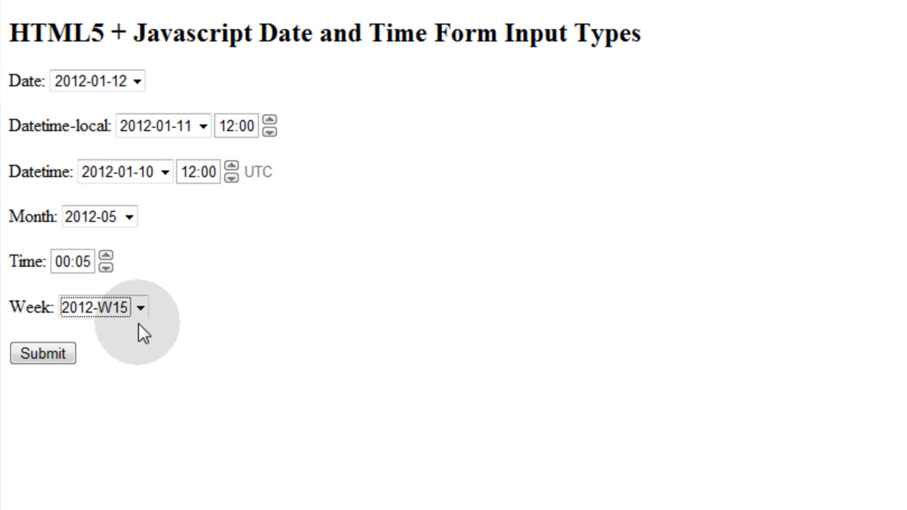
{"action": "mouse_move", "coordinate": [213, 413]}
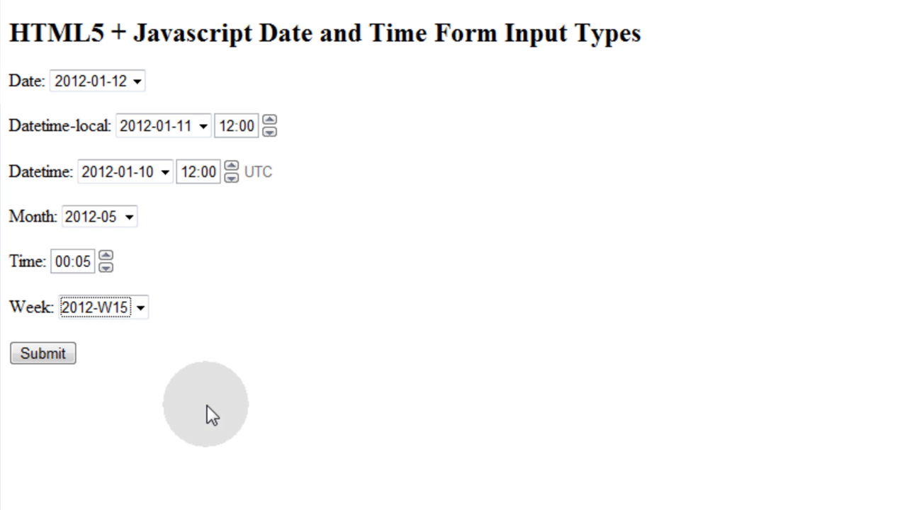
{"action": "left_click", "coordinate": [43, 353]}
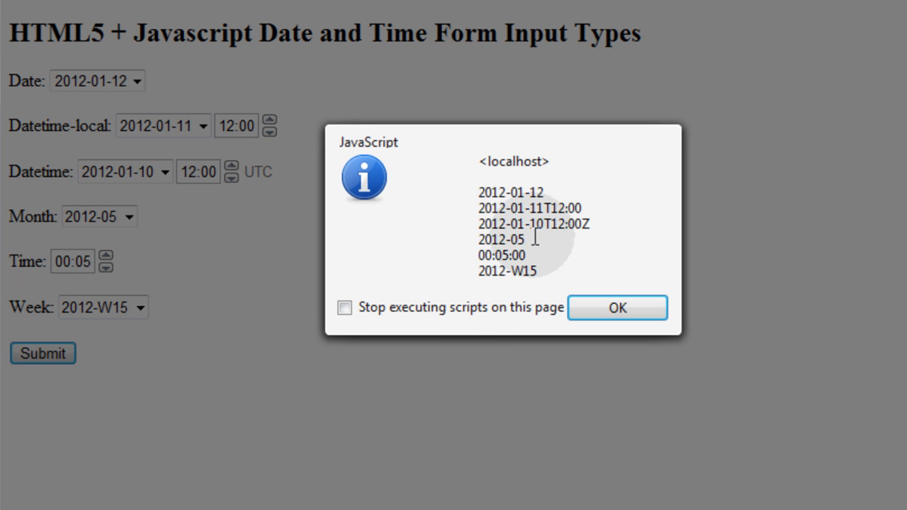
{"action": "mouse_move", "coordinate": [542, 272]}
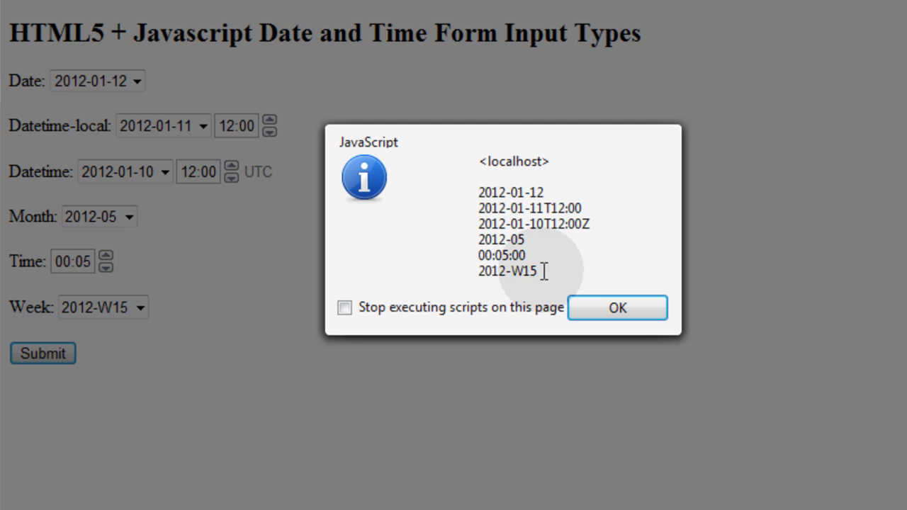
{"action": "left_click_drag", "start_coordinate": [479, 190], "coordinate": [541, 277]}
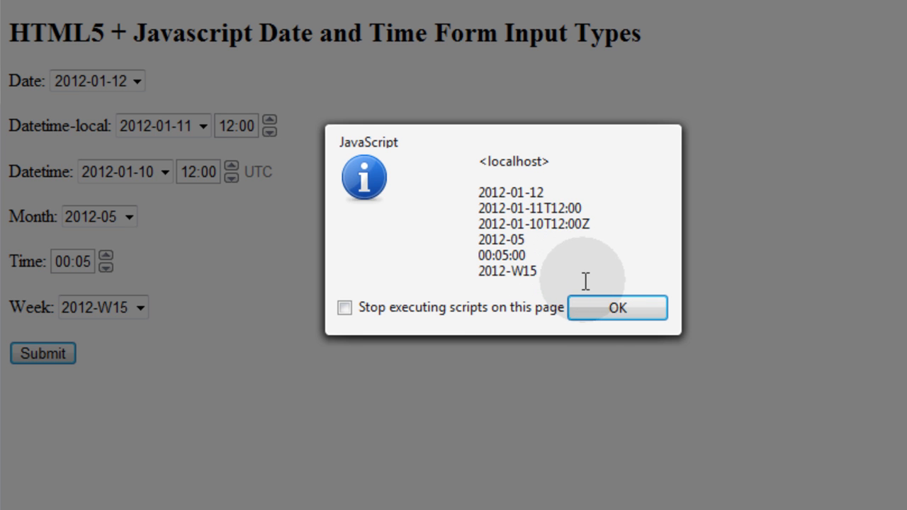
{"action": "mouse_move", "coordinate": [567, 272]}
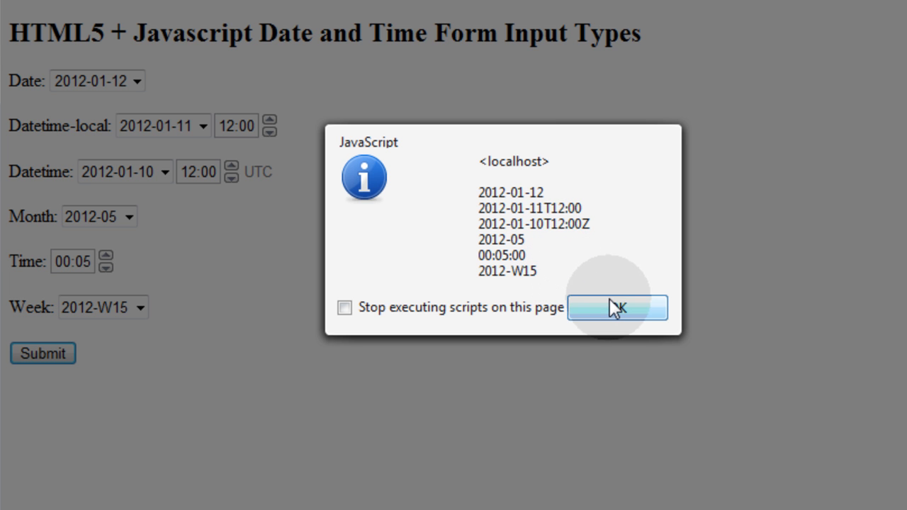
{"action": "left_click", "coordinate": [617, 306]}
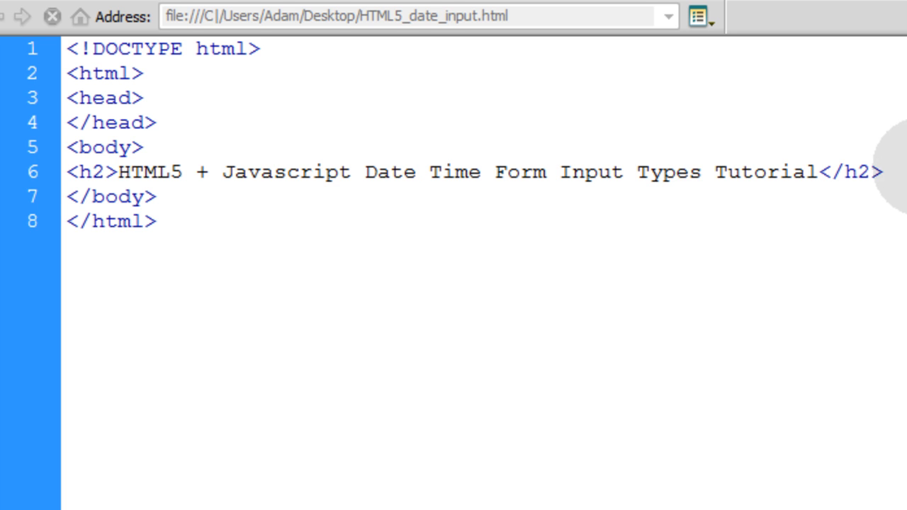
- Write a Date: label and an input of type date with name and id field1
{"action": "left_click", "coordinate": [881, 171]}
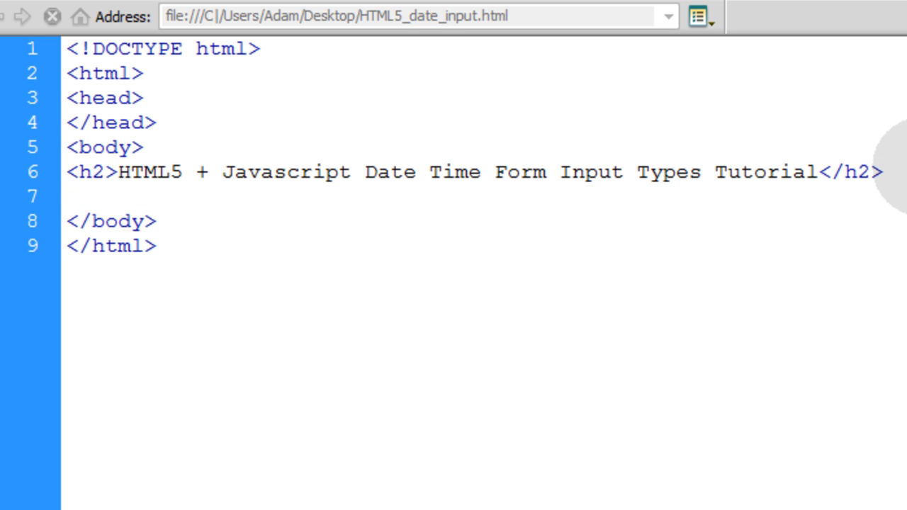
{"action": "type", "text": "Date:"}
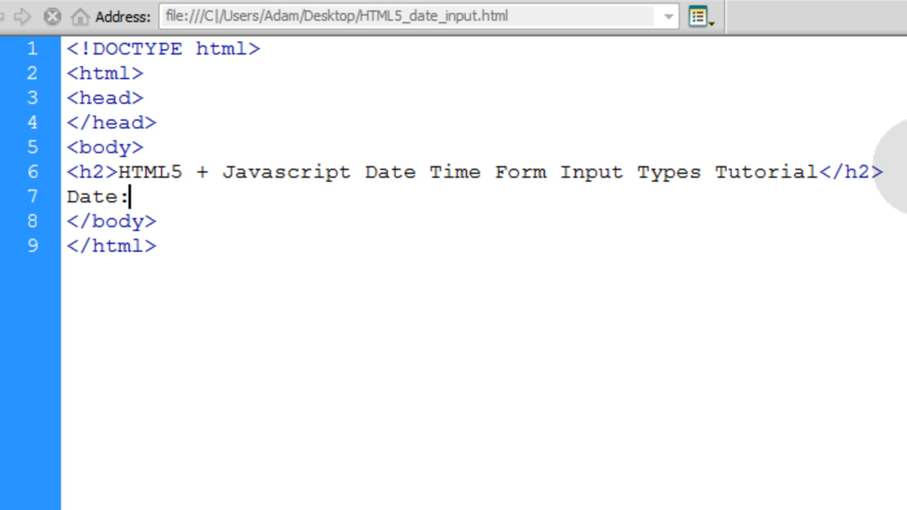
{"action": "type", "text": "<"}
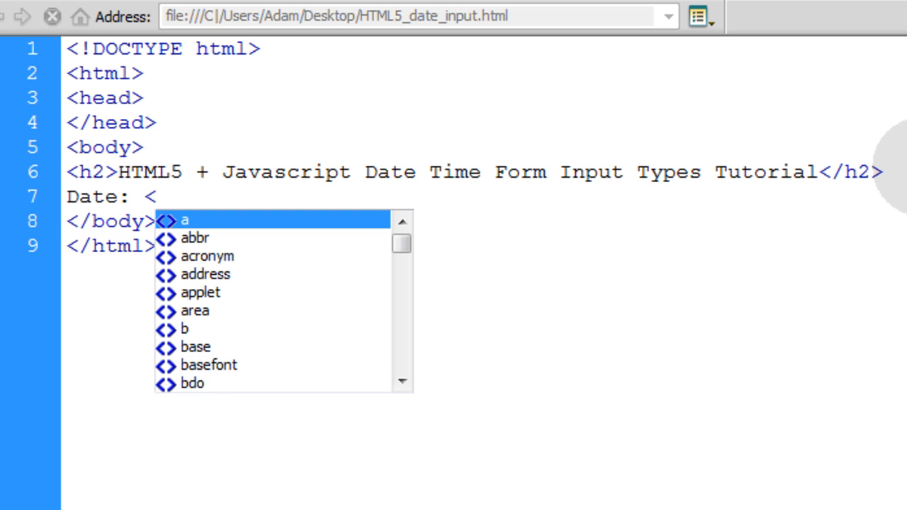
{"action": "type", "text": "input type=\""}
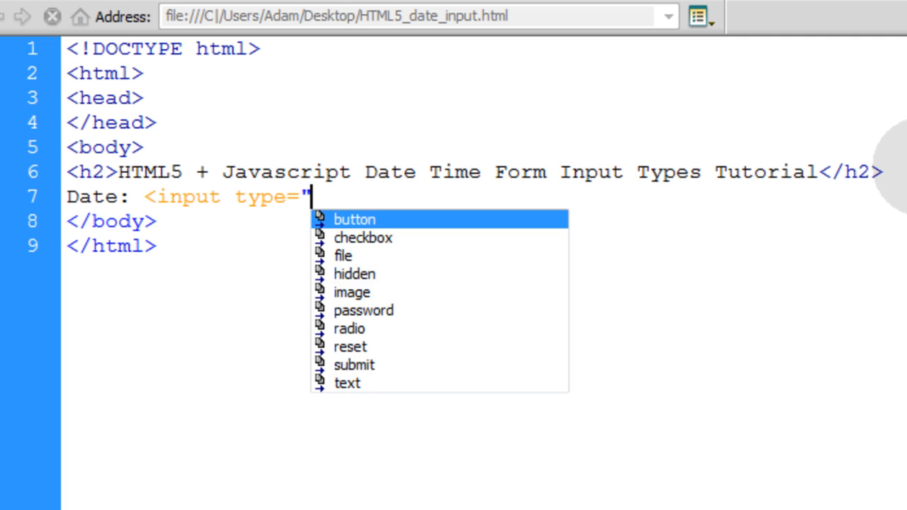
{"action": "type", "text": "date\" name"}
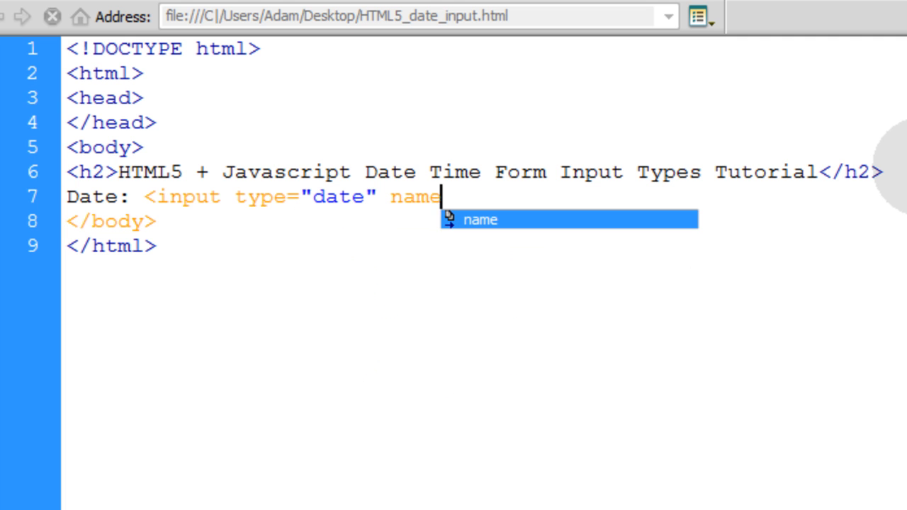
{"action": "type", "text": "=\"fi"}
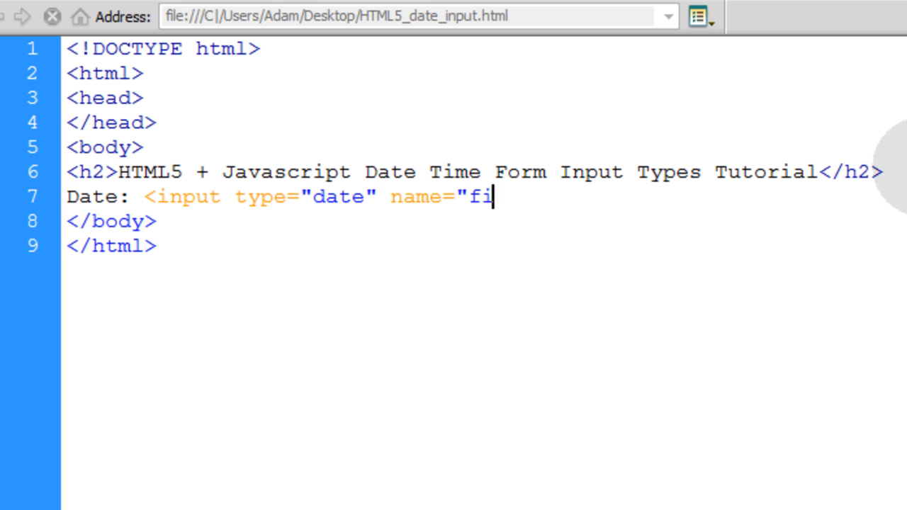
{"action": "type", "text": "eld1\" id="}
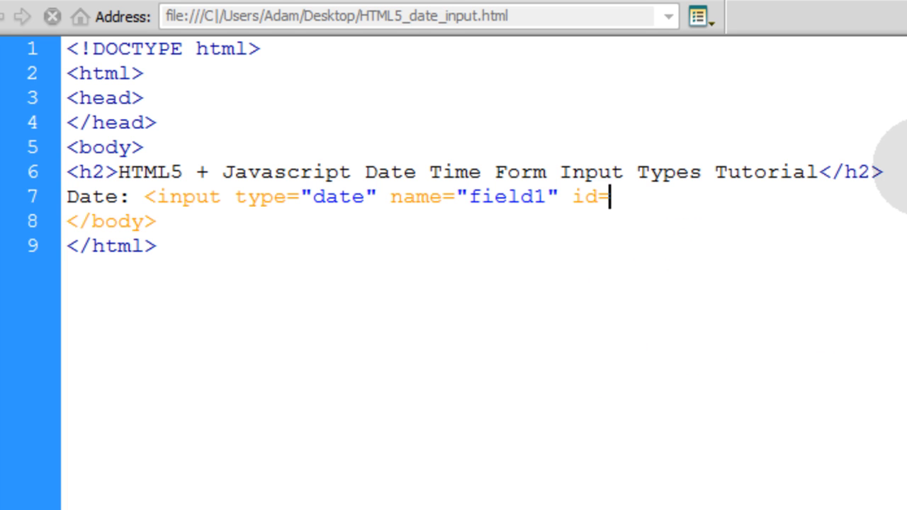
{"action": "type", "text": "\"field1\""}
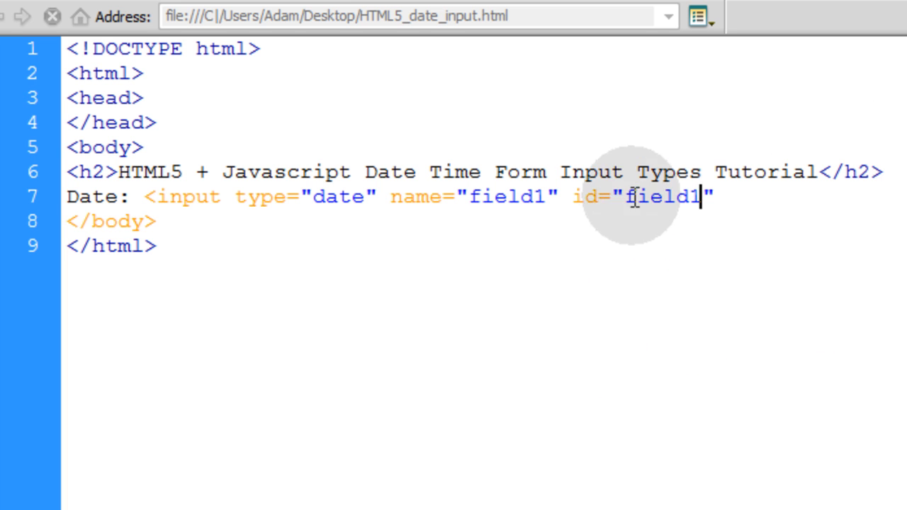
- Review the name attribute, close the input tag and add two <br> line breaks
{"action": "double_click", "coordinate": [504, 195]}
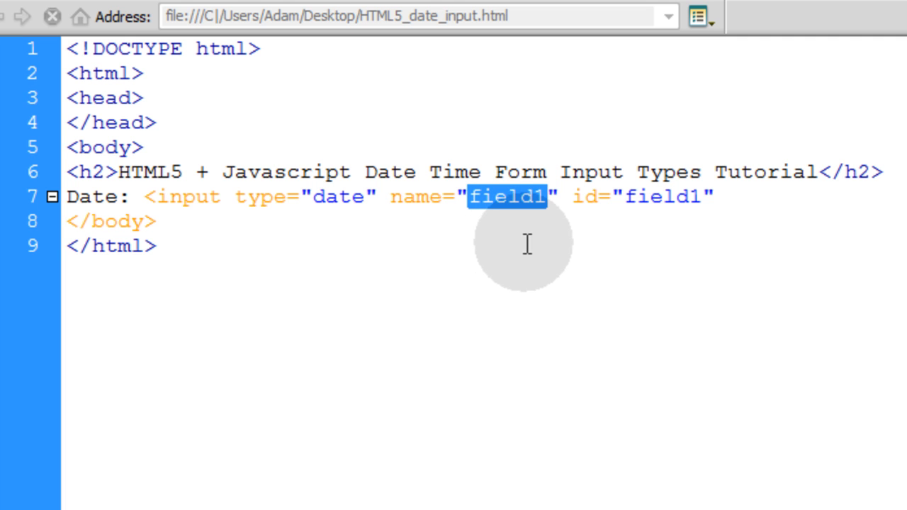
{"action": "mouse_move", "coordinate": [496, 215]}
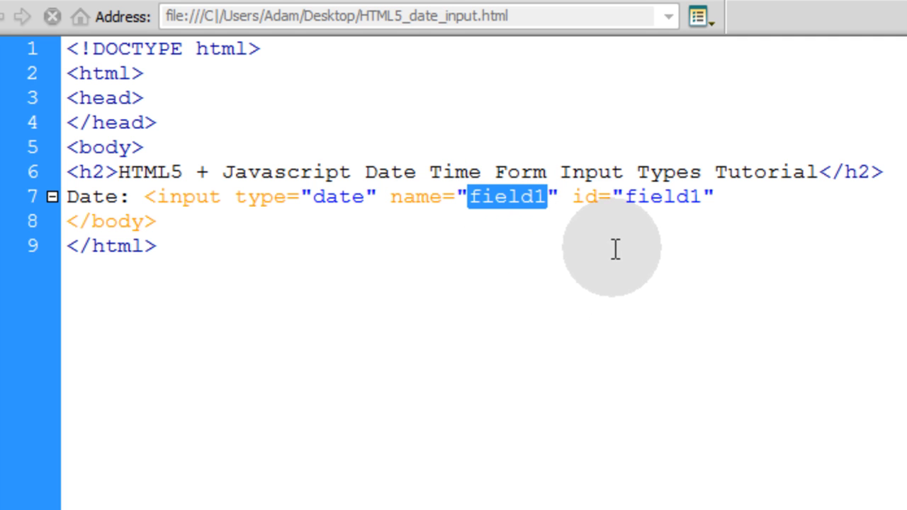
{"action": "mouse_move", "coordinate": [482, 216]}
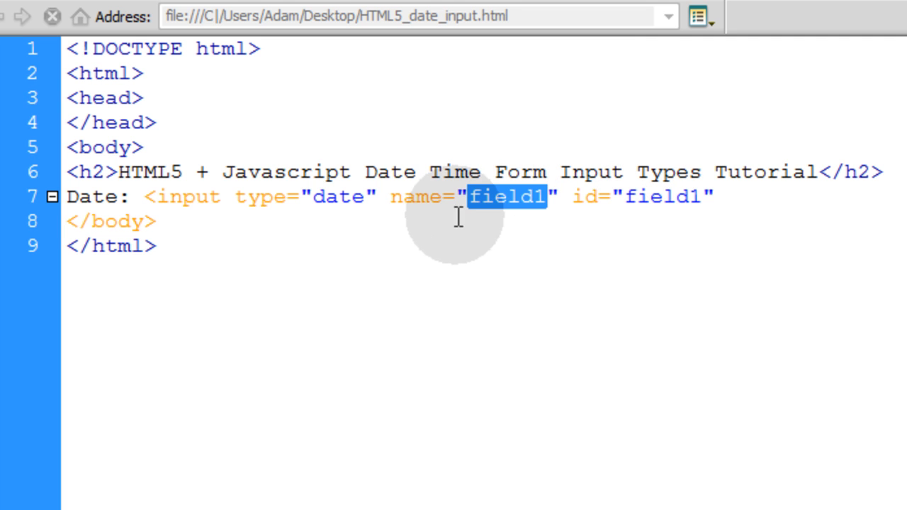
{"action": "double_click", "coordinate": [415, 196]}
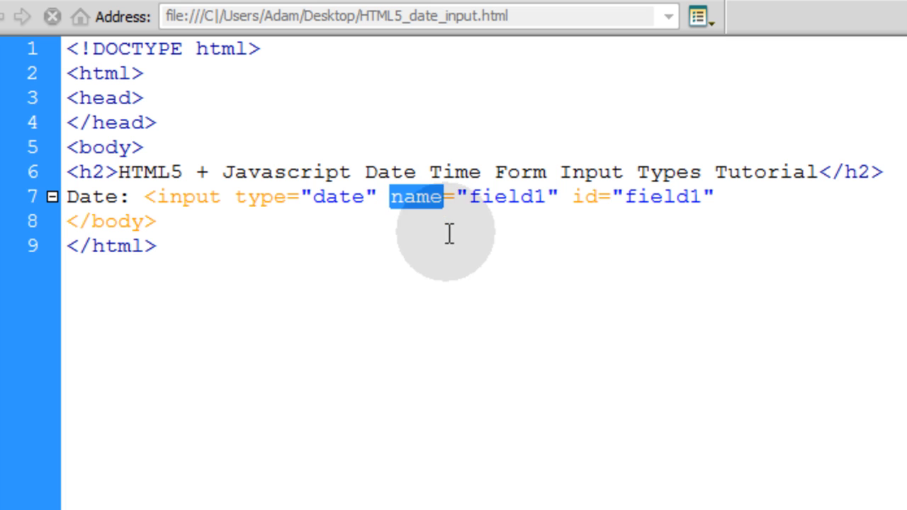
{"action": "mouse_move", "coordinate": [595, 221]}
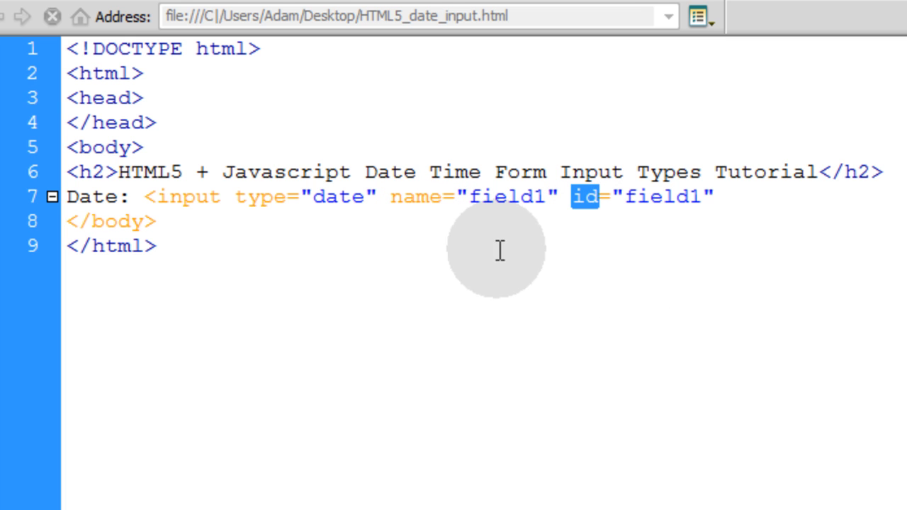
{"action": "double_click", "coordinate": [417, 196]}
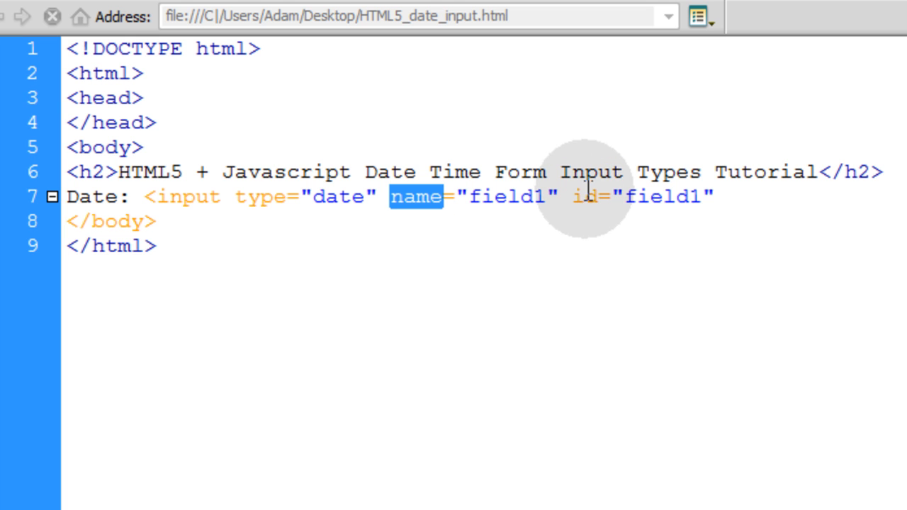
{"action": "mouse_move", "coordinate": [715, 196]}
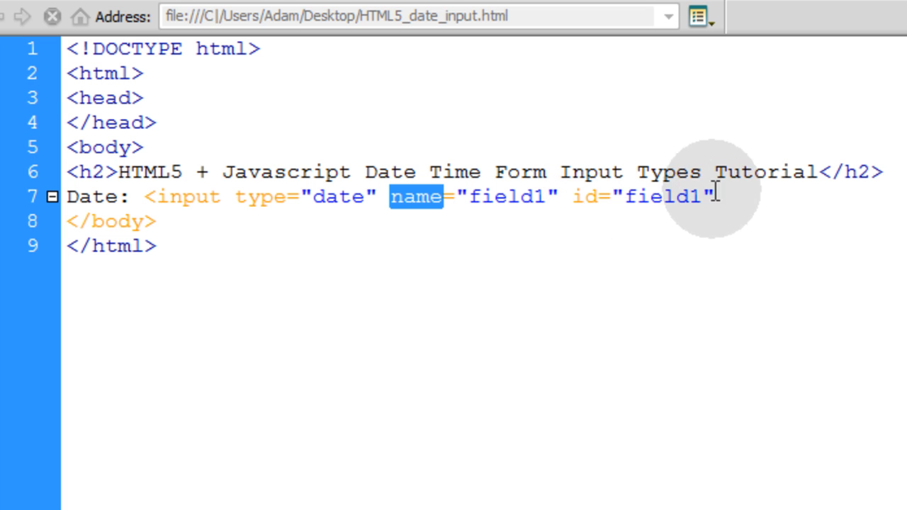
{"action": "type", "text": "/>"}
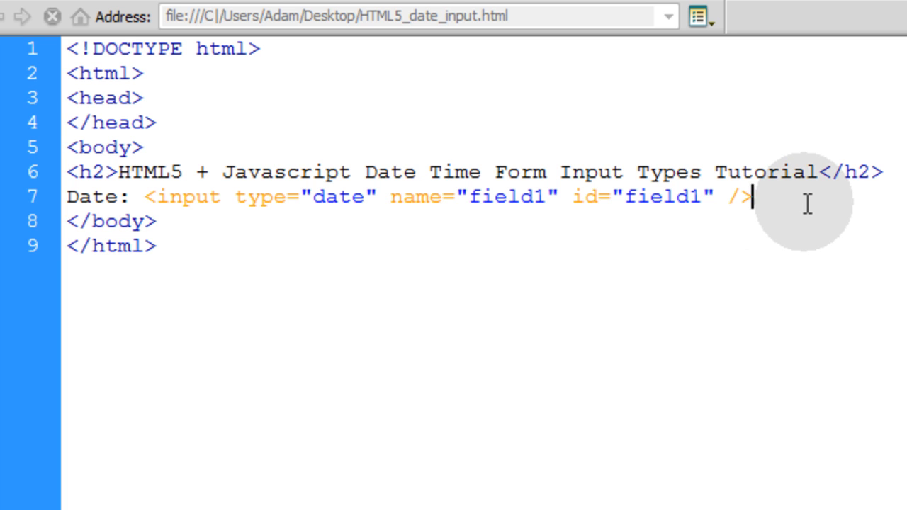
{"action": "type", "text": "<br><br>"}
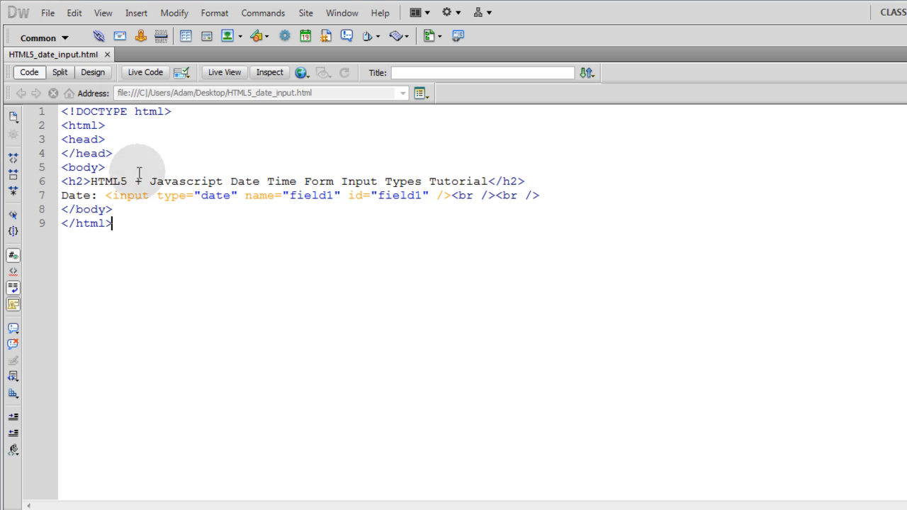
- Preview the page in Opera via the File menu
{"action": "left_click", "coordinate": [49, 12]}
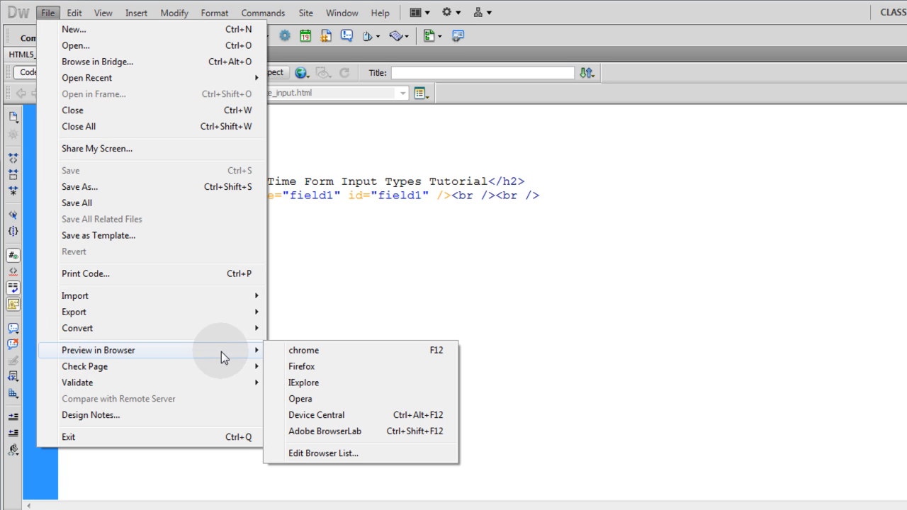
{"action": "mouse_move", "coordinate": [305, 399]}
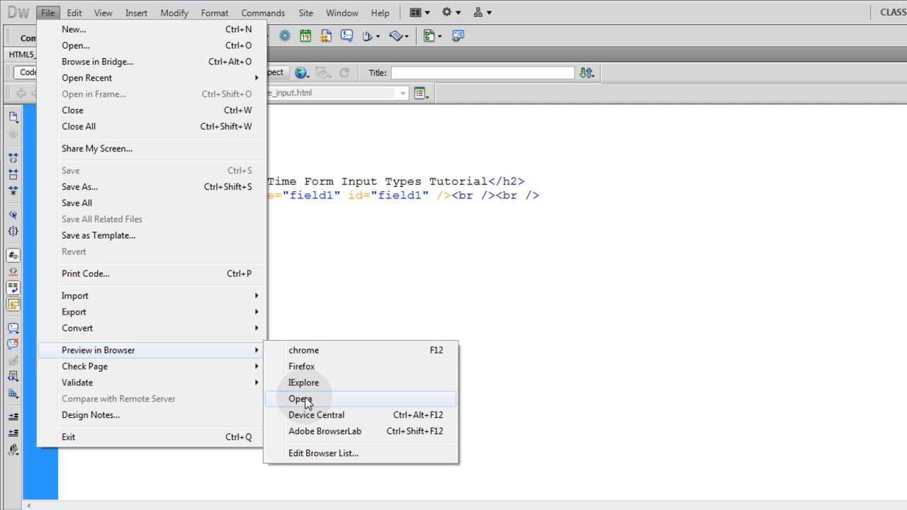
{"action": "left_click", "coordinate": [301, 398]}
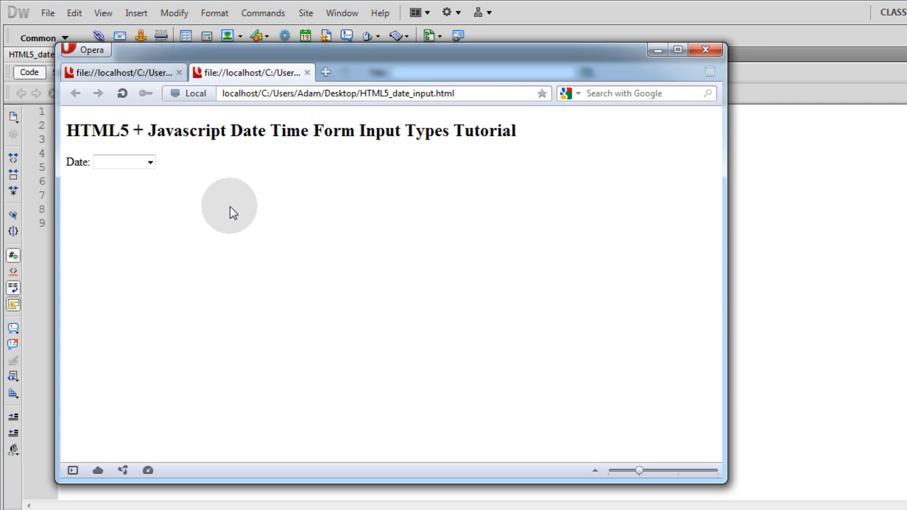
- Open the Date field's pop-up calendar and close it without picking a date
{"action": "left_click", "coordinate": [150, 162]}
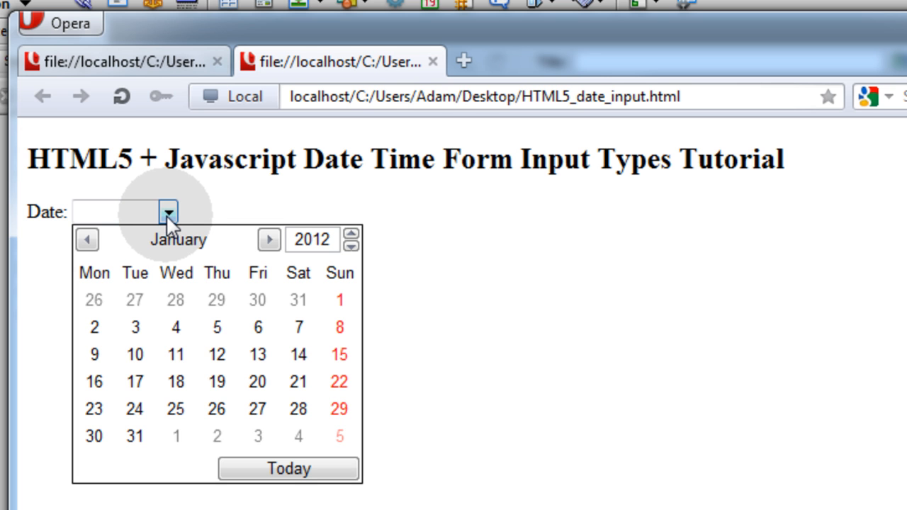
{"action": "left_click", "coordinate": [168, 213]}
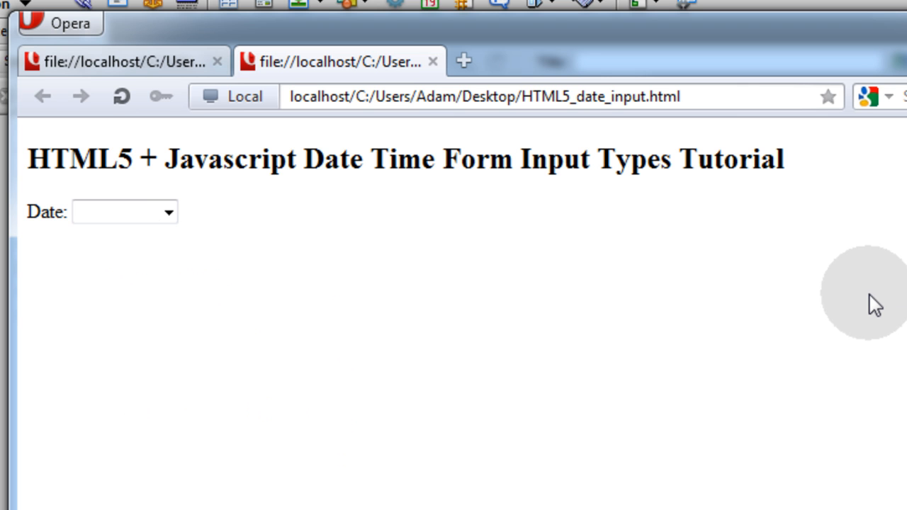
{"action": "mouse_move", "coordinate": [872, 287]}
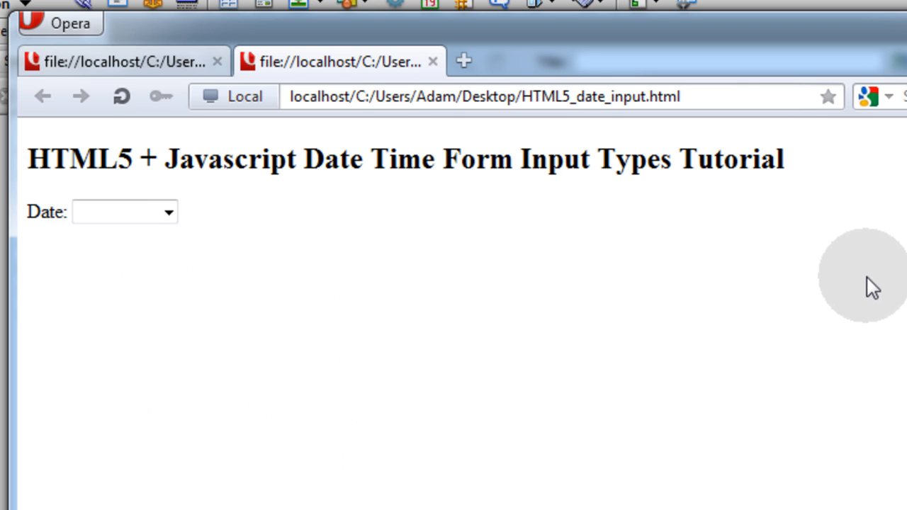
{"action": "mouse_move", "coordinate": [890, 272]}
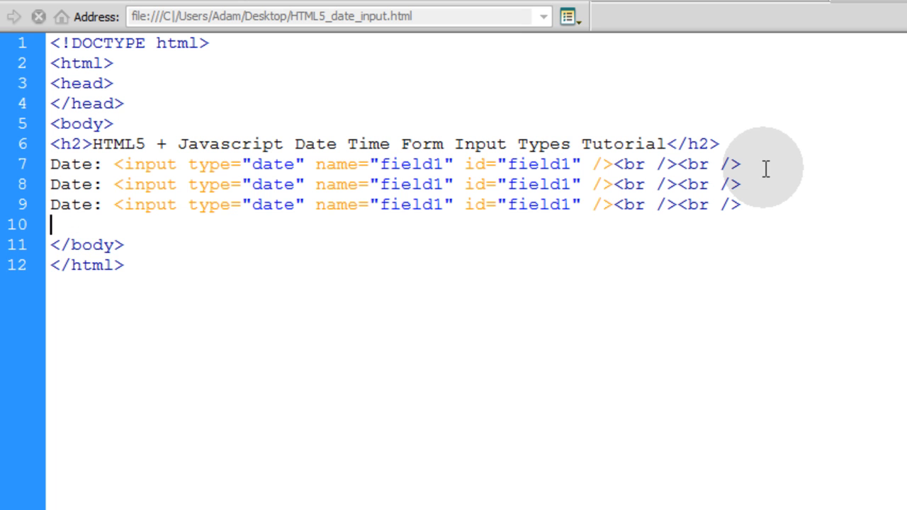
- Duplicate the date input line and retype the second and third as datetime-local and datetime
{"action": "type", "text": "Date: <input type=\"date\" name=\"field1\" id=\"field1\" /><br /><br />"}
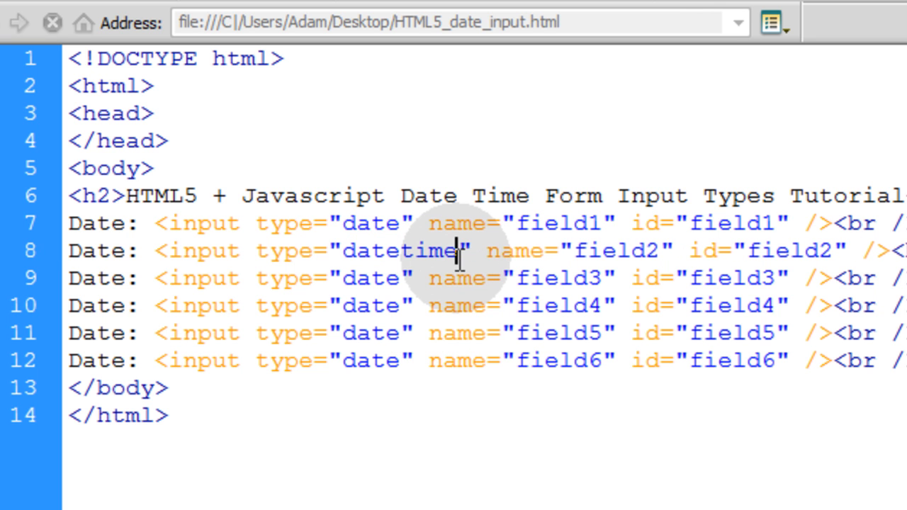
{"action": "type", "text": "-local"}
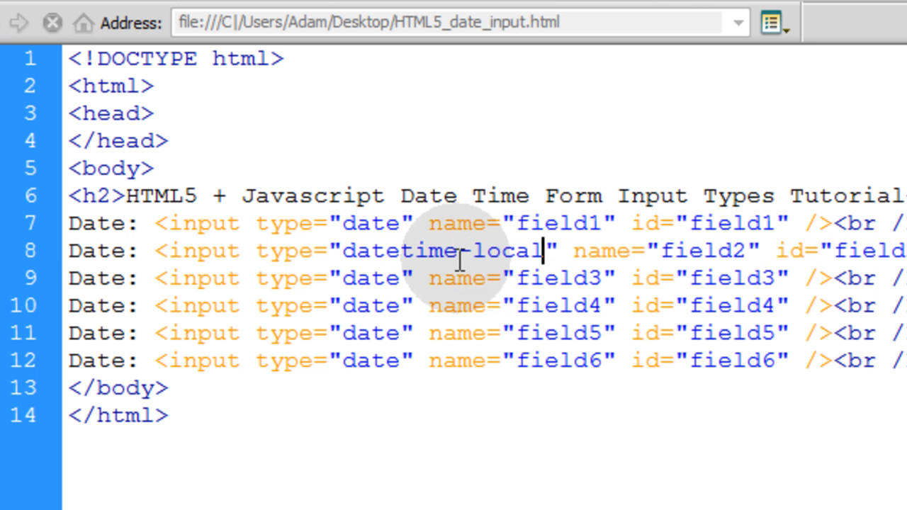
{"action": "type", "text": "time"}
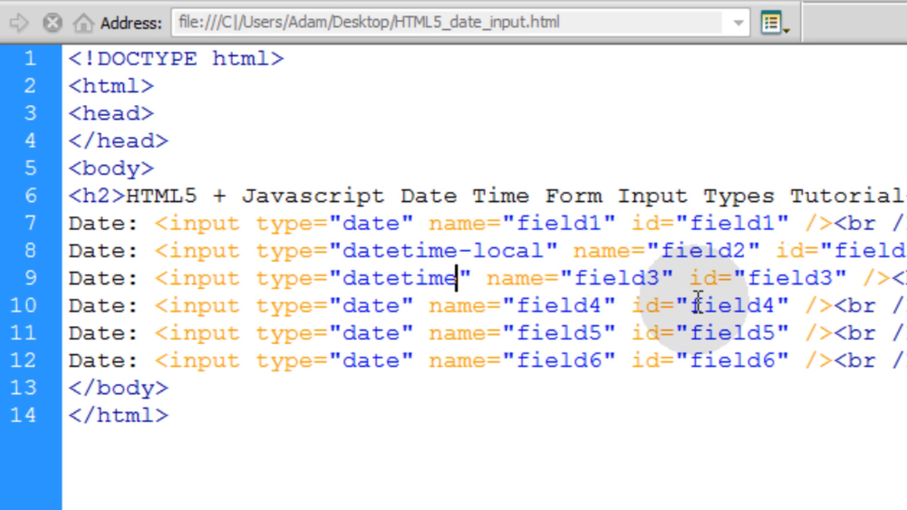
- Change the fourth, fifth and sixth input types to month, time and week, then start renaming labels
{"action": "double_click", "coordinate": [399, 278]}
{"action": "type", "text": "month"}
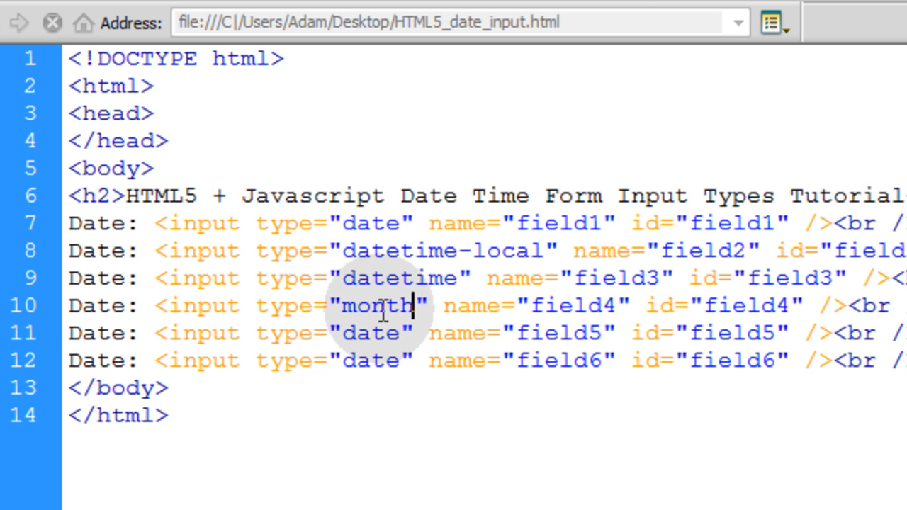
{"action": "double_click", "coordinate": [368, 333]}
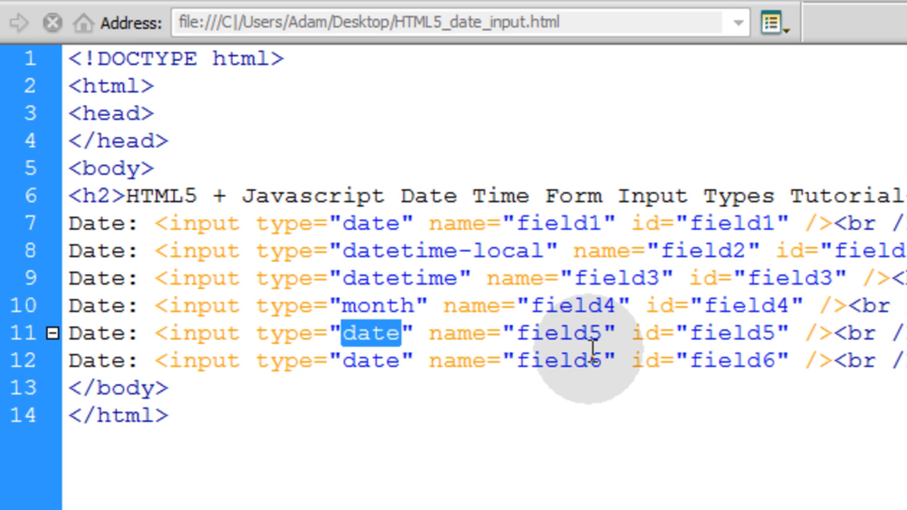
{"action": "type", "text": "tim"}
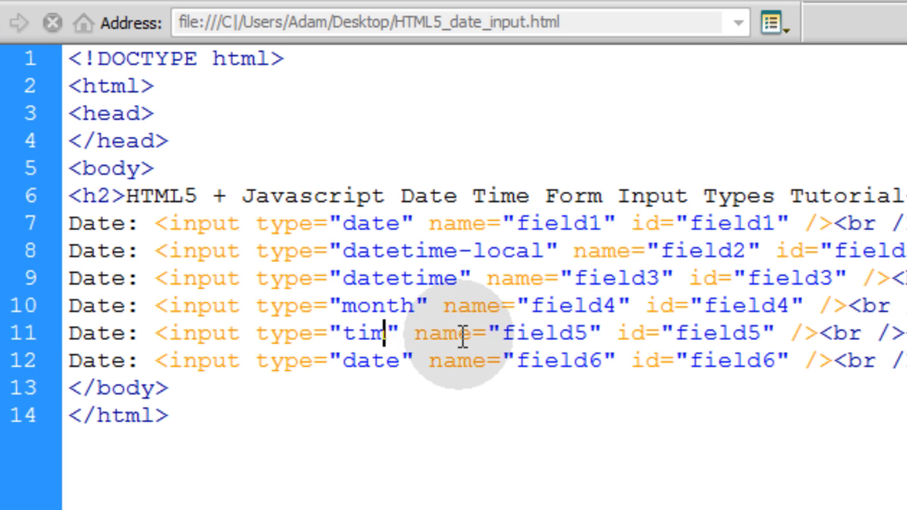
{"action": "double_click", "coordinate": [370, 361]}
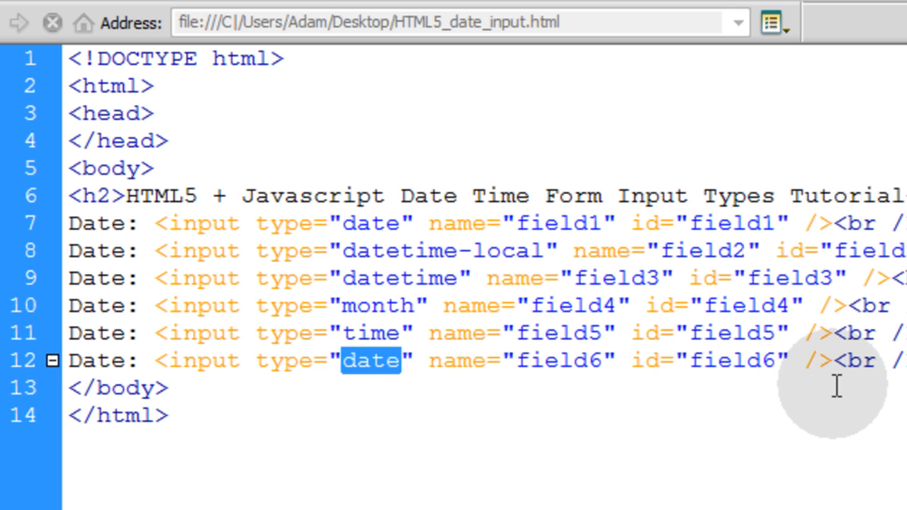
{"action": "type", "text": "week"}
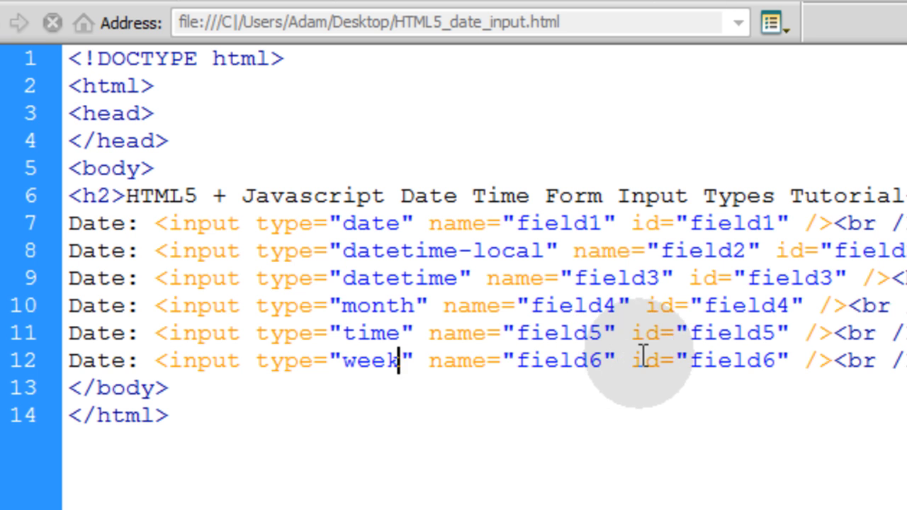
{"action": "double_click", "coordinate": [96, 278]}
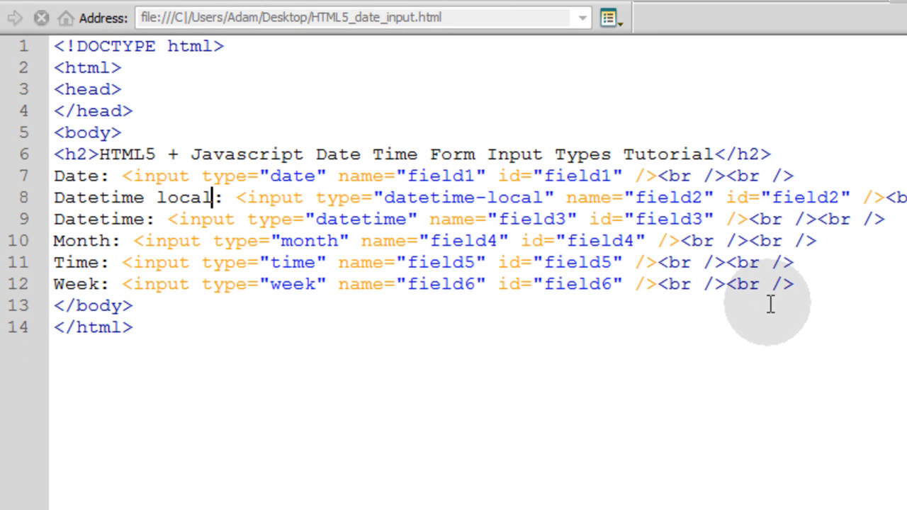
{"action": "mouse_move", "coordinate": [570, 289]}
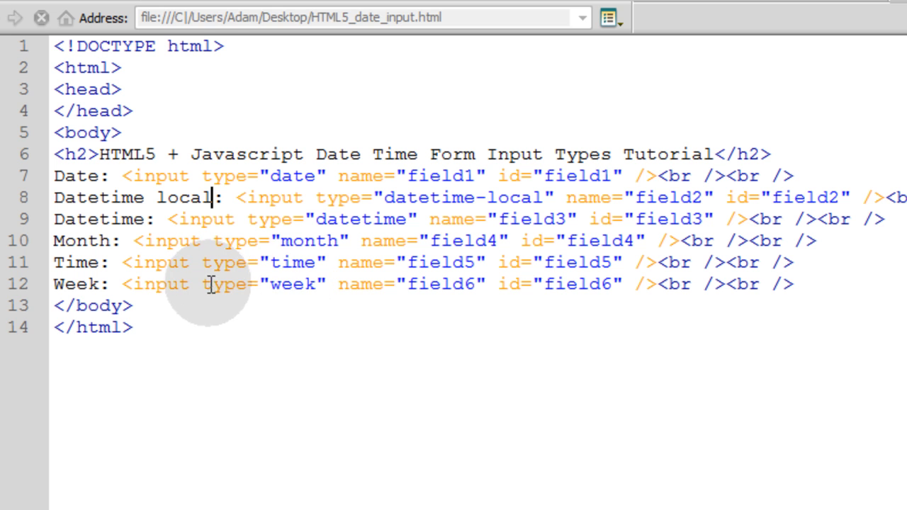
- Select text on the Week input line (field6) to finish its label
{"action": "double_click", "coordinate": [225, 284]}
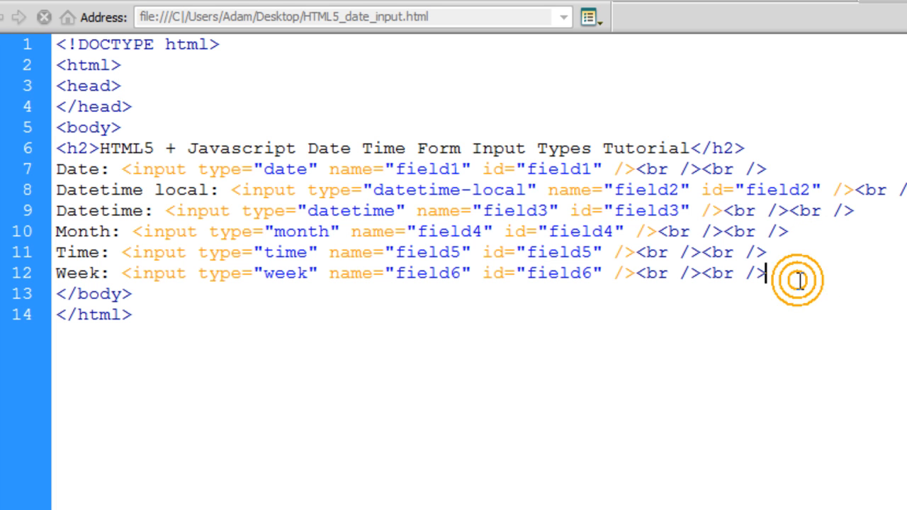
- Add a button input whose onClick calls processData with the six field ids
{"action": "type", "text": "<input type=\"button\" onClick=\"processData('field1','field2','field3','field4',"}
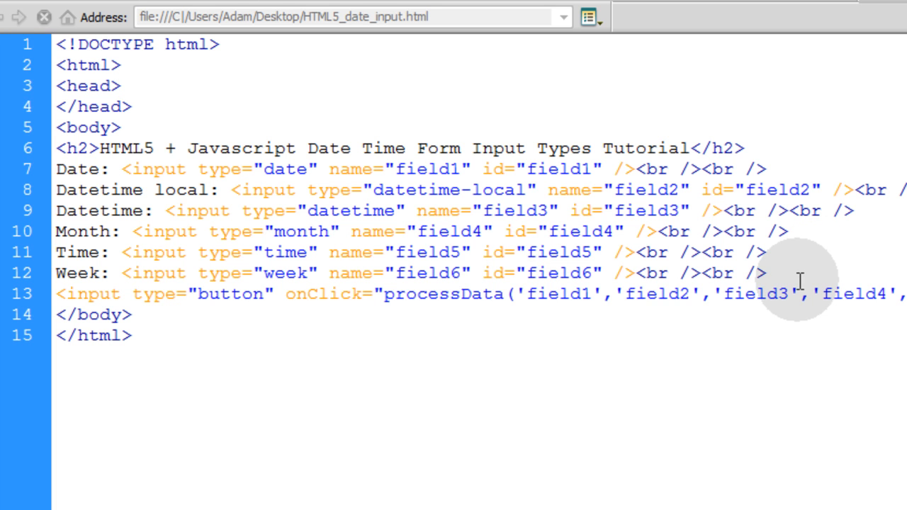
{"action": "mouse_move", "coordinate": [289, 315]}
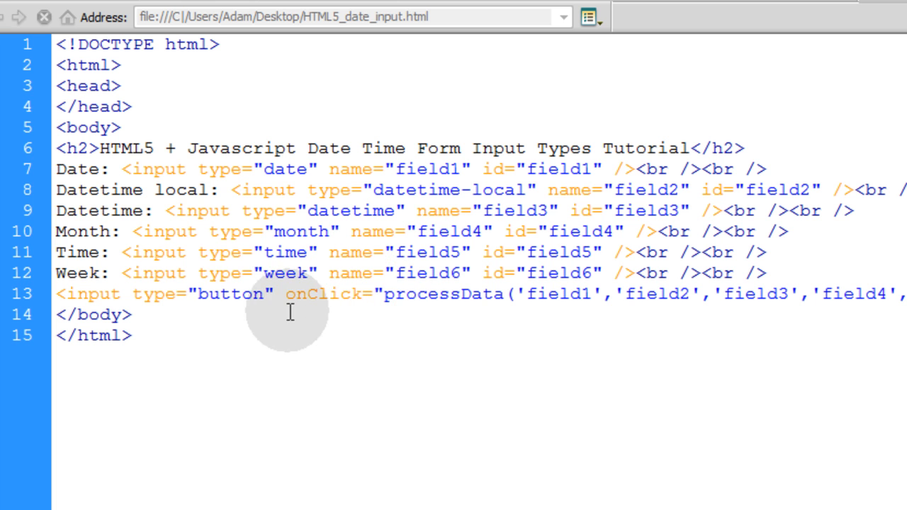
{"action": "double_click", "coordinate": [230, 294]}
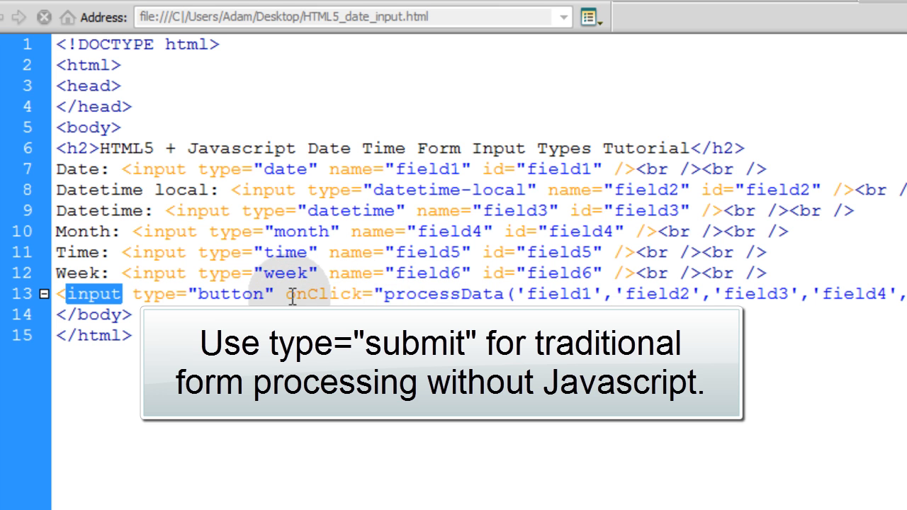
{"action": "double_click", "coordinate": [324, 293]}
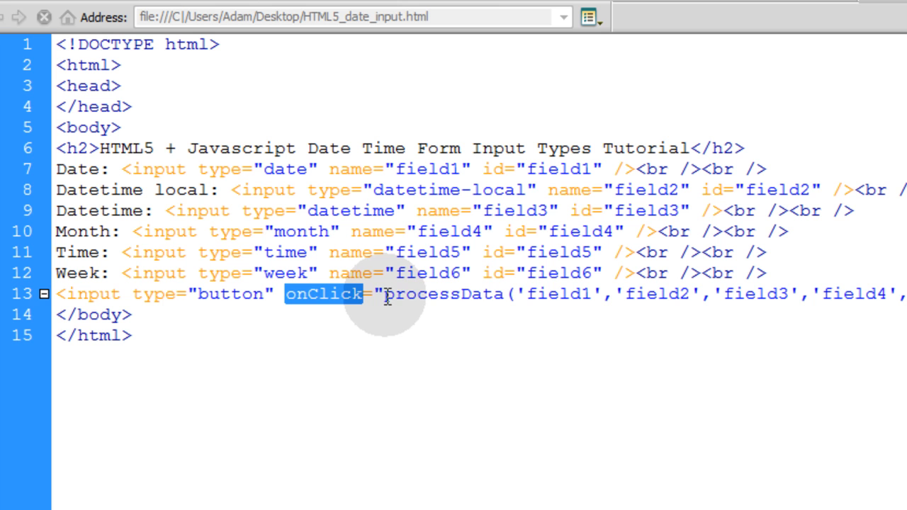
{"action": "double_click", "coordinate": [445, 293]}
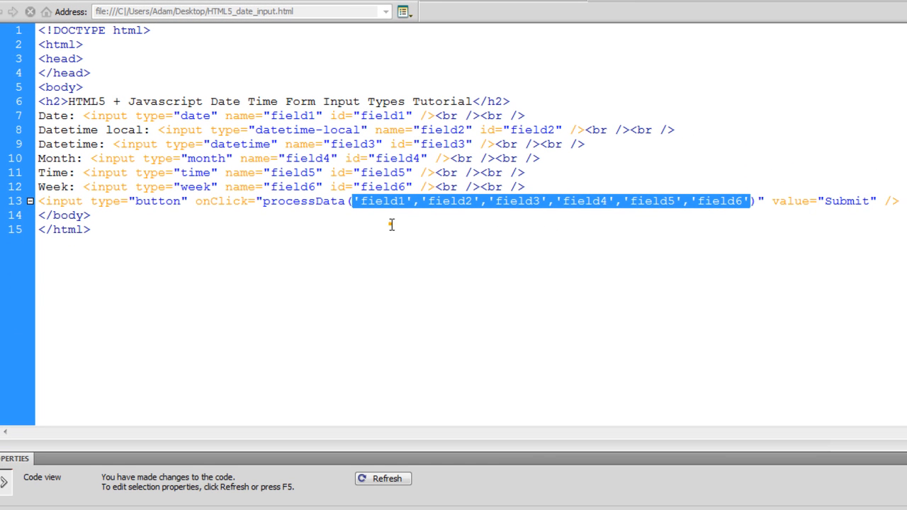
- Deselect the field id list and place the insertion point inside the head section
{"action": "left_click", "coordinate": [695, 201]}
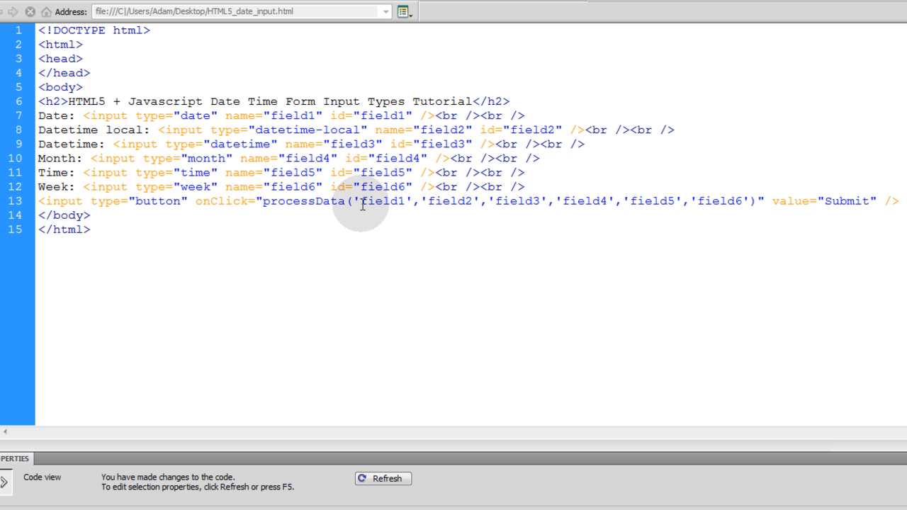
{"action": "left_click", "coordinate": [89, 229]}
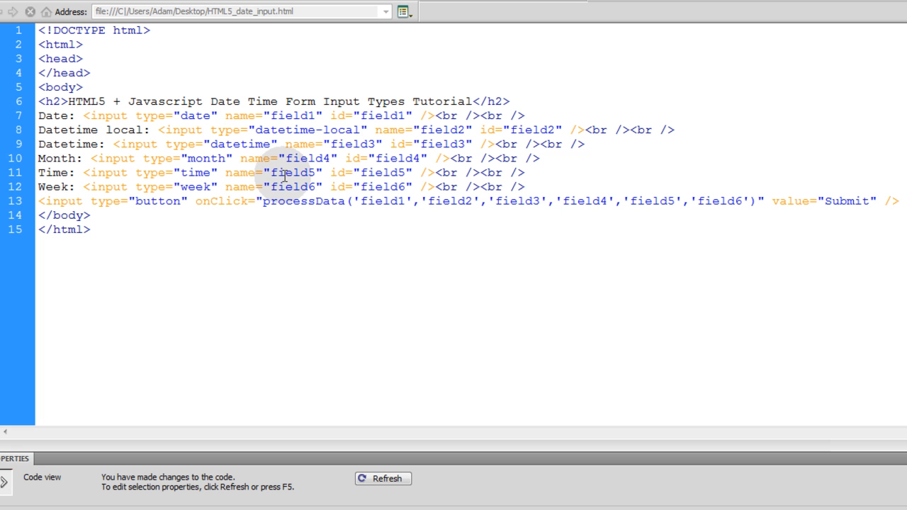
{"action": "left_click", "coordinate": [216, 116]}
{"action": "type", "text": "<script type=\"text/javascript\">"}
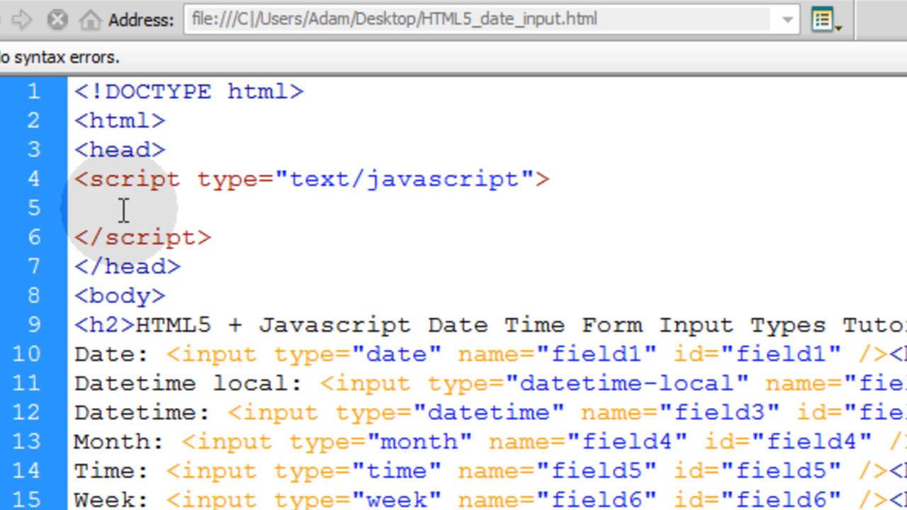
- Define function processData(f1,f2,f3,f4,f5,f6){ inside the script block and highlight its parameters
{"action": "type", "text": "function processData(f1,f2,f3,f4,f5,f6){"}
{"action": "type", "text": "}"}
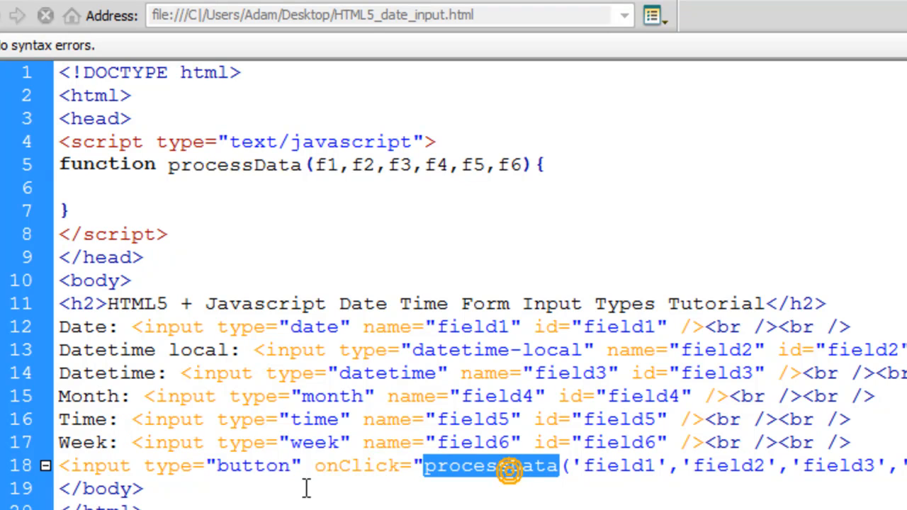
{"action": "mouse_move", "coordinate": [413, 408]}
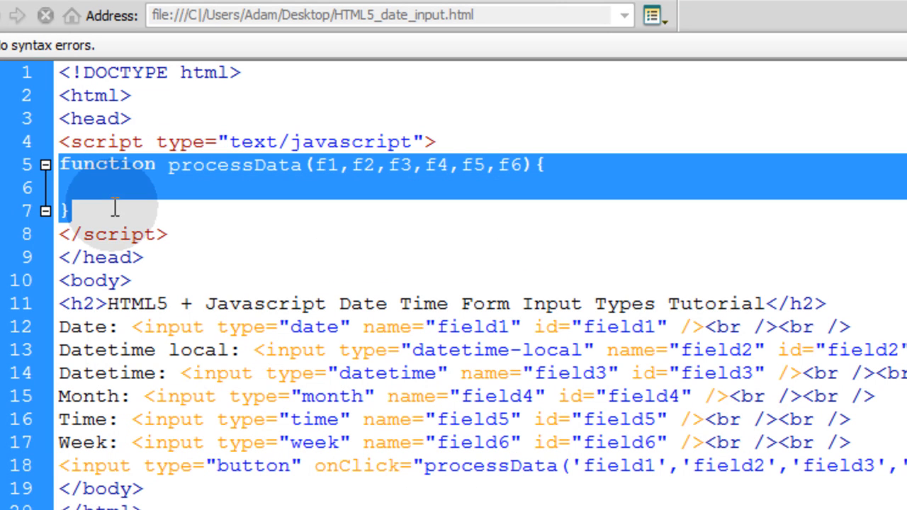
{"action": "left_click", "coordinate": [371, 165]}
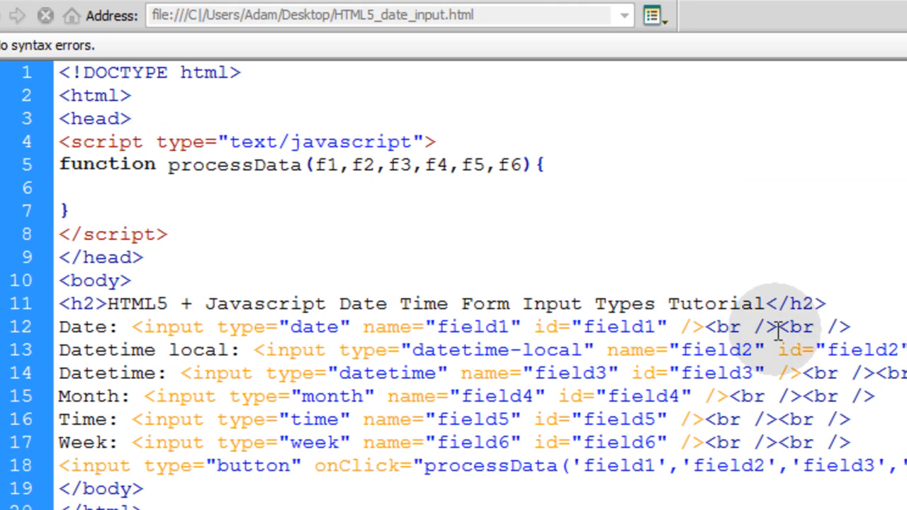
{"action": "left_click_drag", "start_coordinate": [315, 164], "coordinate": [498, 164]}
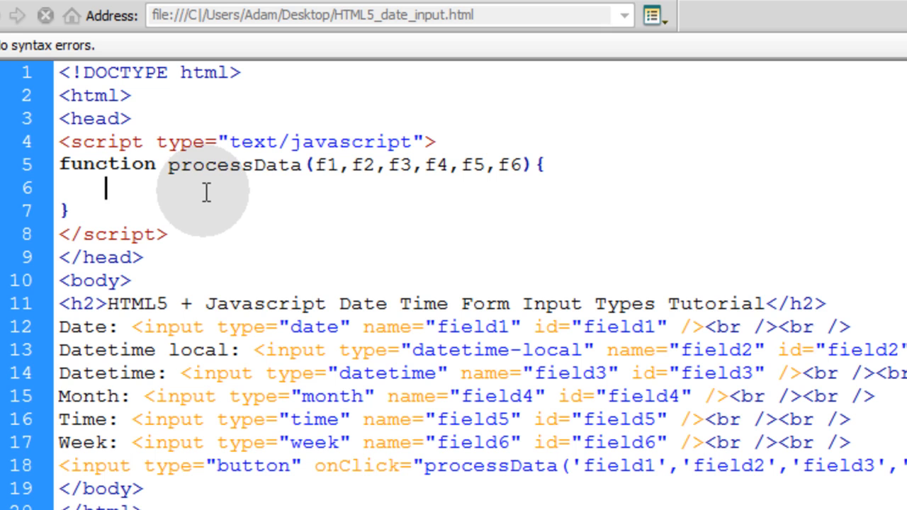
{"action": "mouse_move", "coordinate": [474, 215]}
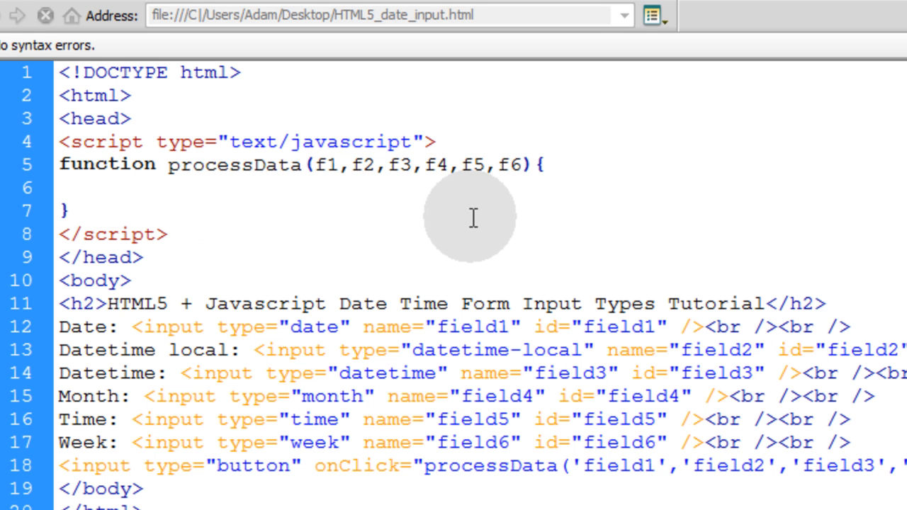
- Inside the function body, add var v1–v6 = document.getElementById(f1–f6).value lines
{"action": "left_click", "coordinate": [104, 187]}
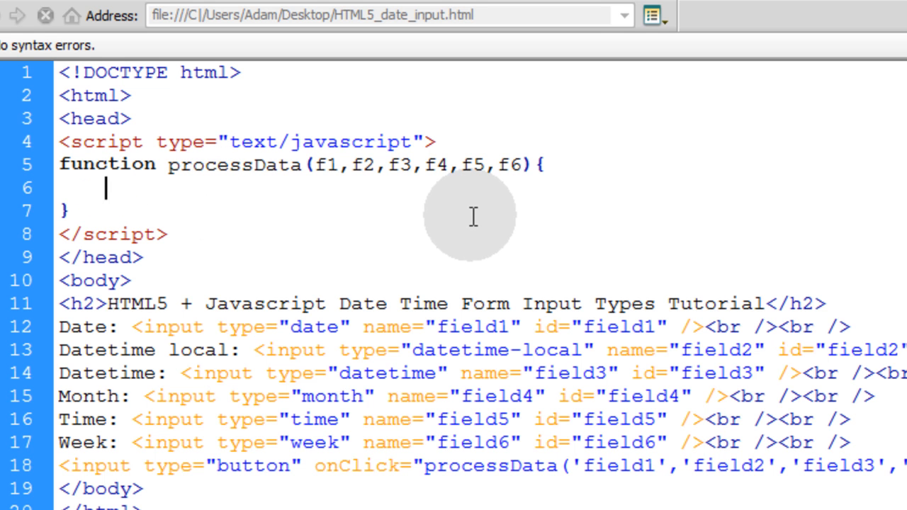
{"action": "mouse_move", "coordinate": [311, 205]}
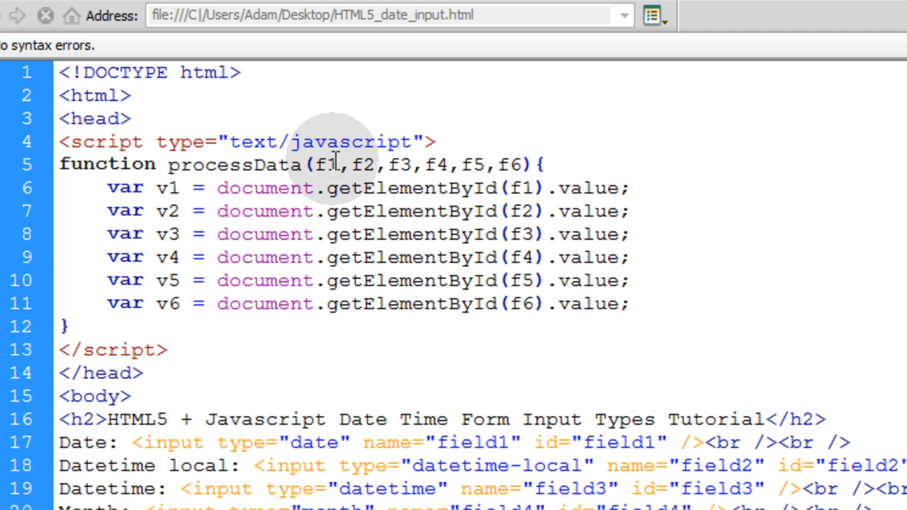
{"action": "double_click", "coordinate": [326, 164]}
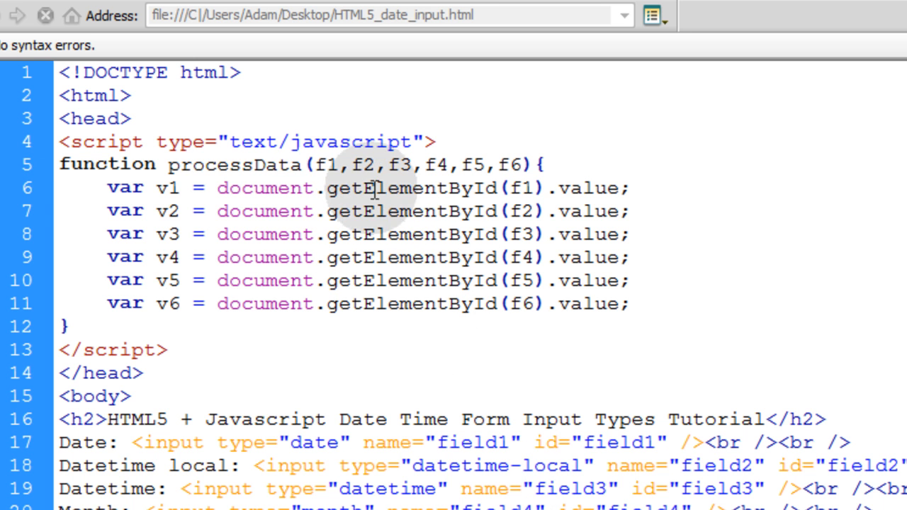
{"action": "mouse_move", "coordinate": [182, 306]}
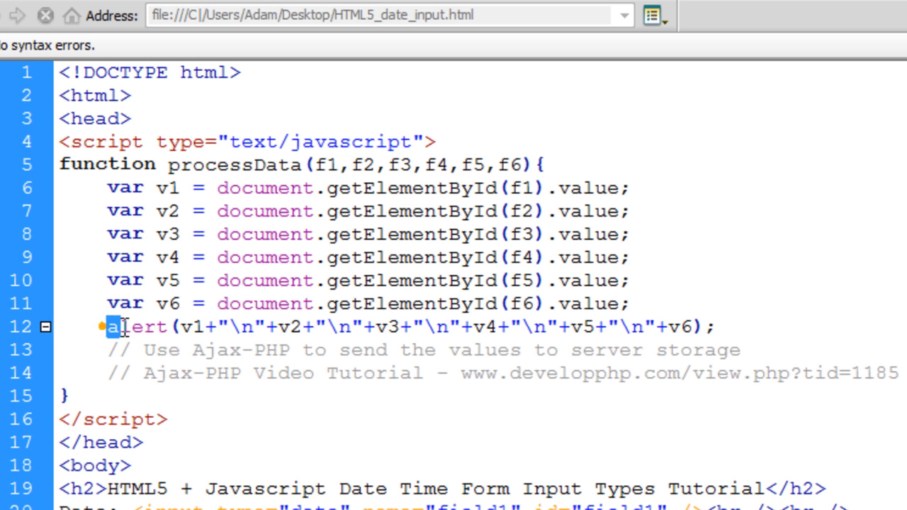
- Highlight the "\n" newline string in the alert joining v1 through v6
{"action": "double_click", "coordinate": [139, 326]}
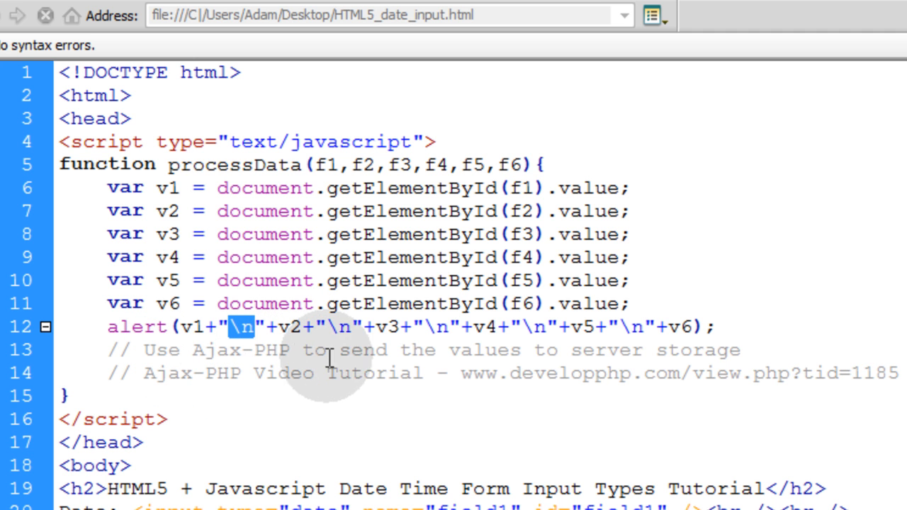
{"action": "mouse_move", "coordinate": [588, 368]}
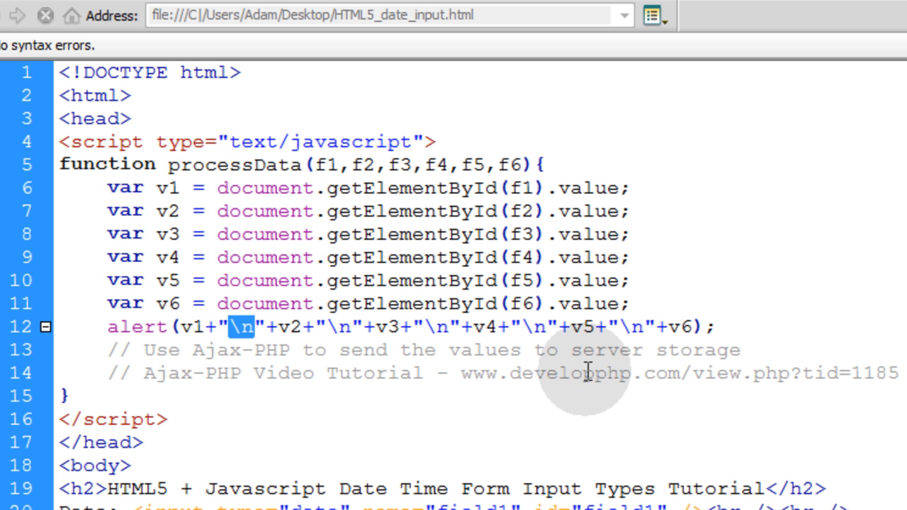
{"action": "mouse_move", "coordinate": [453, 479]}
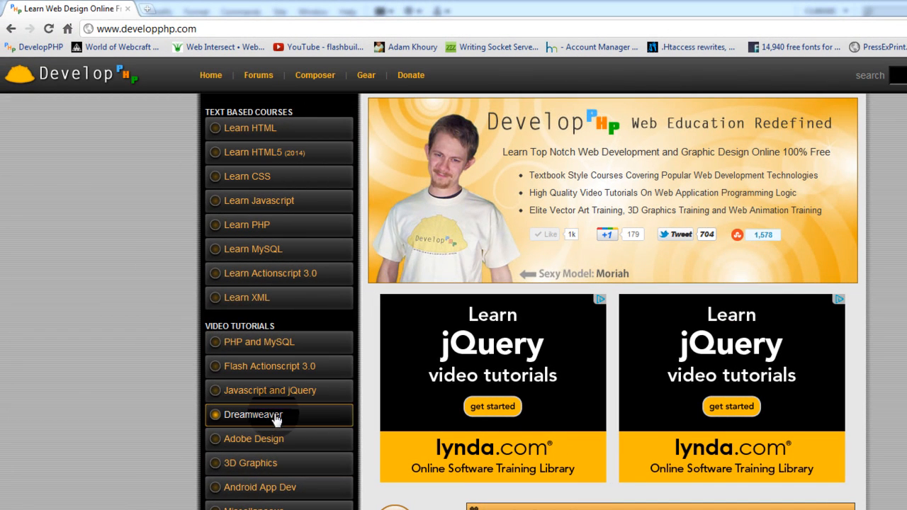
- Point to the Dreamweaver video tutorials link on the developphp.com home page
{"action": "left_click", "coordinate": [268, 391]}
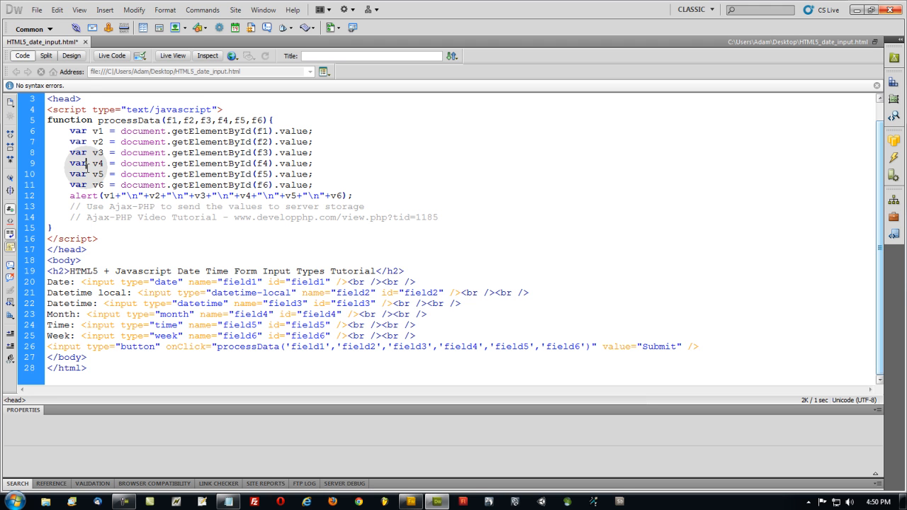
- Preview the finished date-input page in the Opera browser
{"action": "left_click", "coordinate": [37, 9]}
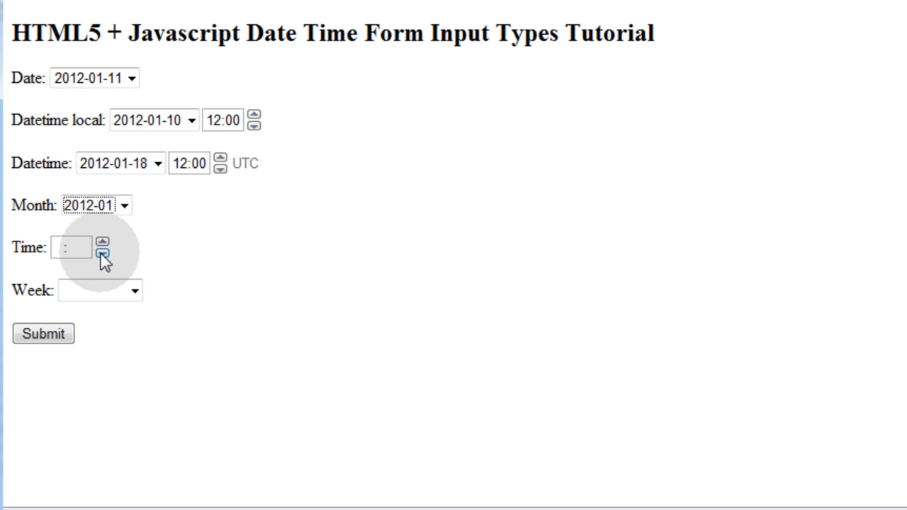
- Fill the Time field, submit, and dismiss the alert listing all six values (time 23:56, week 2012-W02)
{"action": "left_click", "coordinate": [42, 333]}
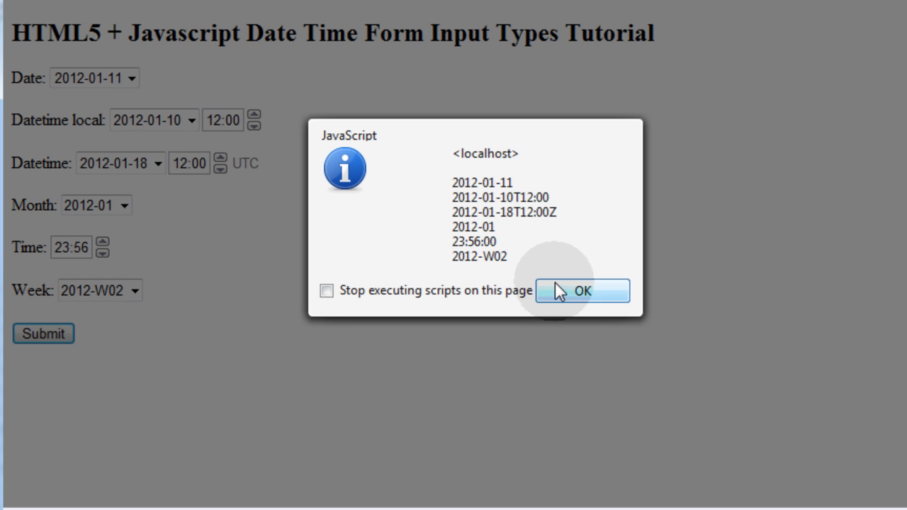
{"action": "left_click", "coordinate": [581, 290]}
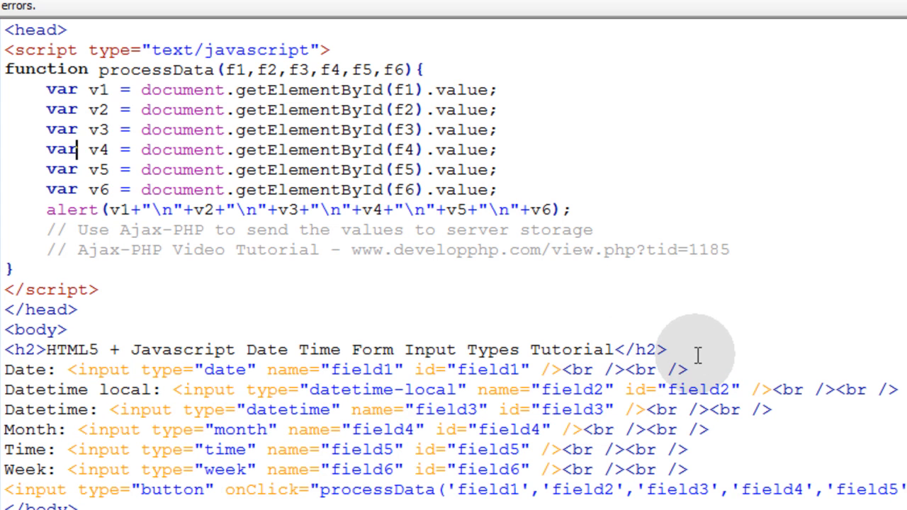
{"action": "mouse_move", "coordinate": [36, 379]}
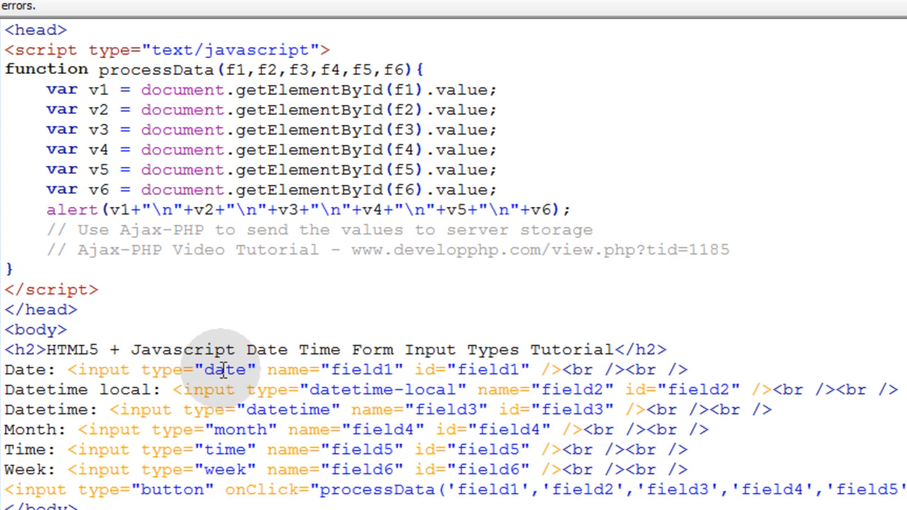
{"action": "left_click", "coordinate": [666, 348]}
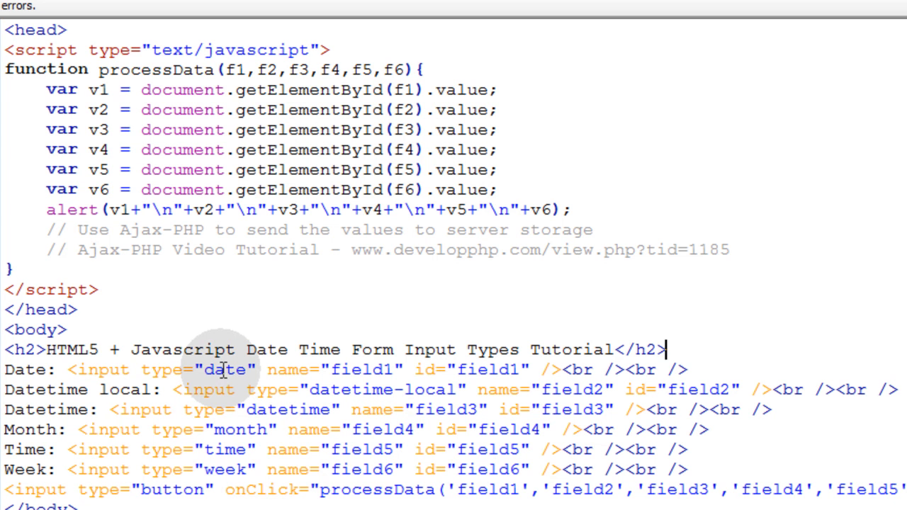